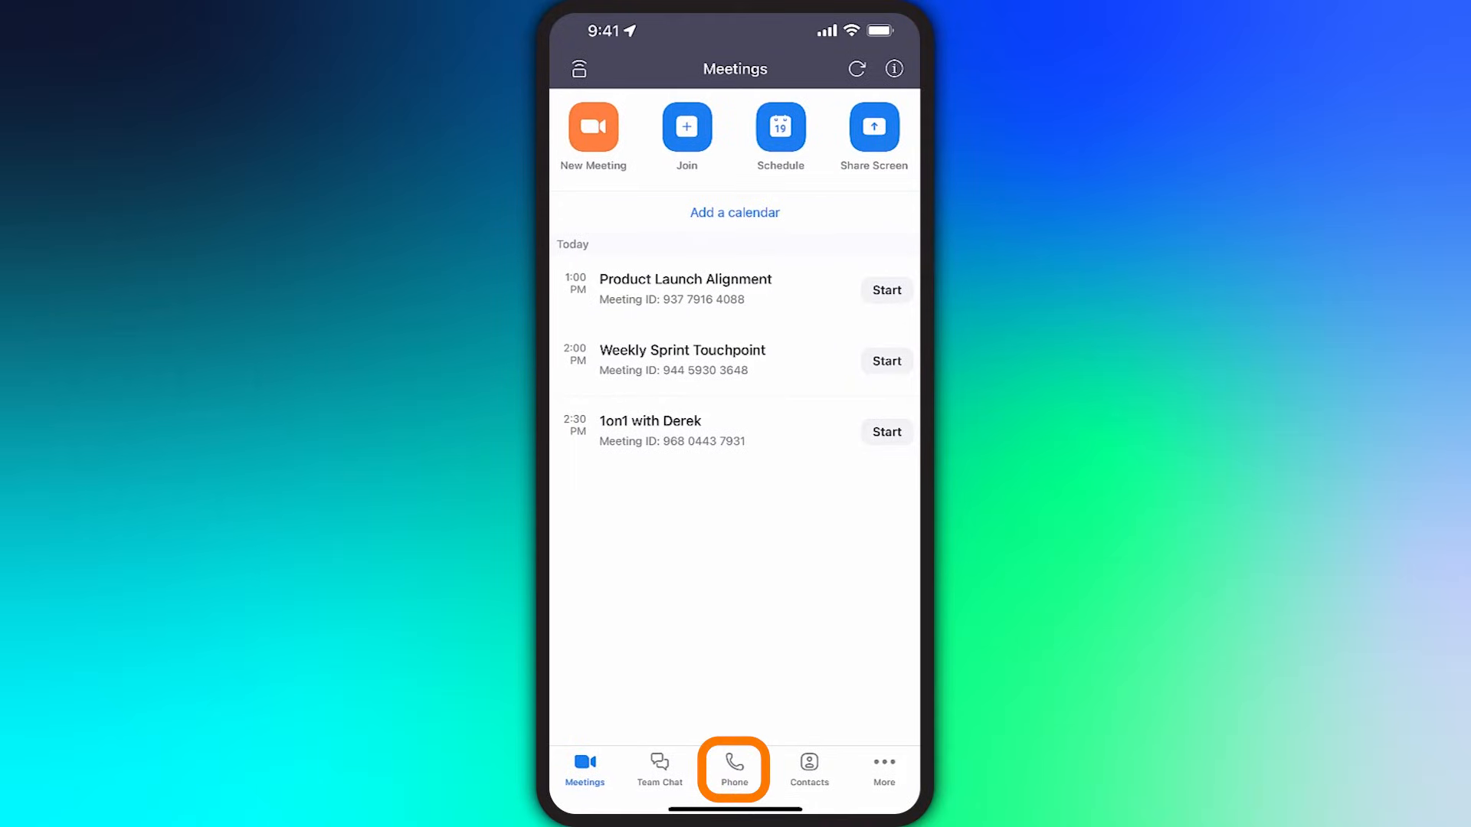
# Browse the Phone tab's Voicemail, Lines and SMS lists, then return to History
pyautogui.click(734, 767)
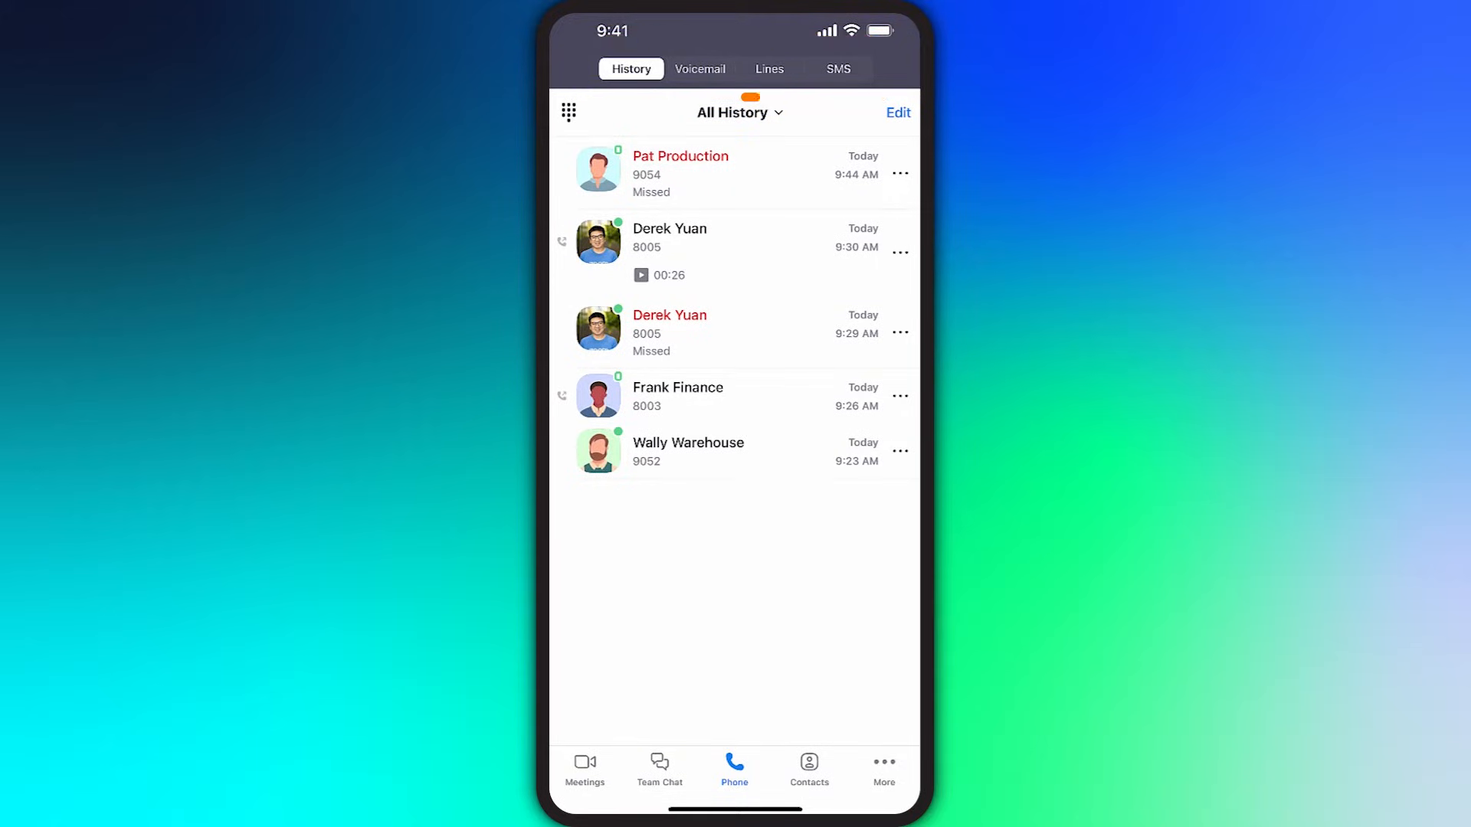
pyautogui.click(698, 69)
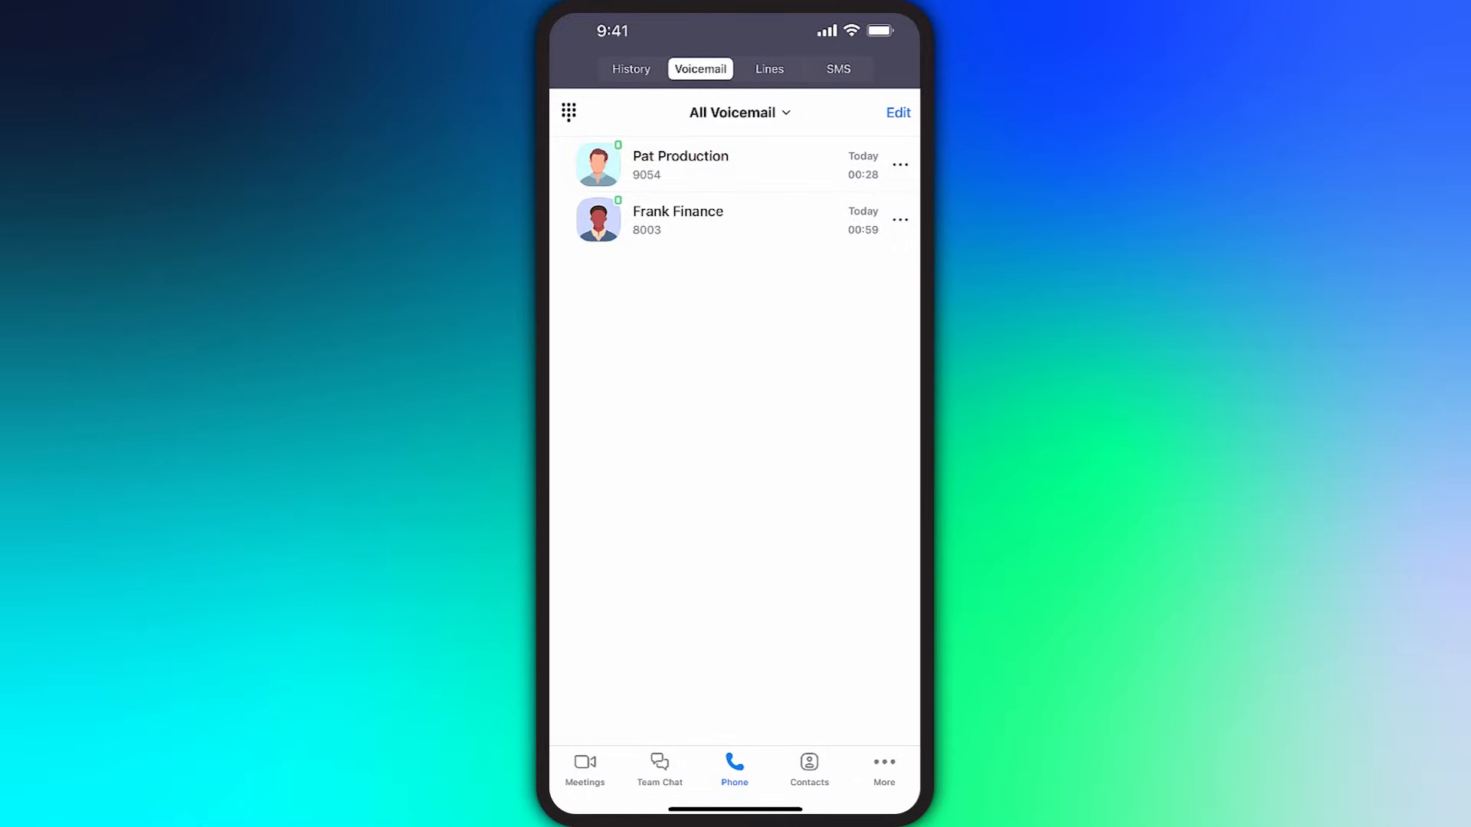
pyautogui.click(768, 69)
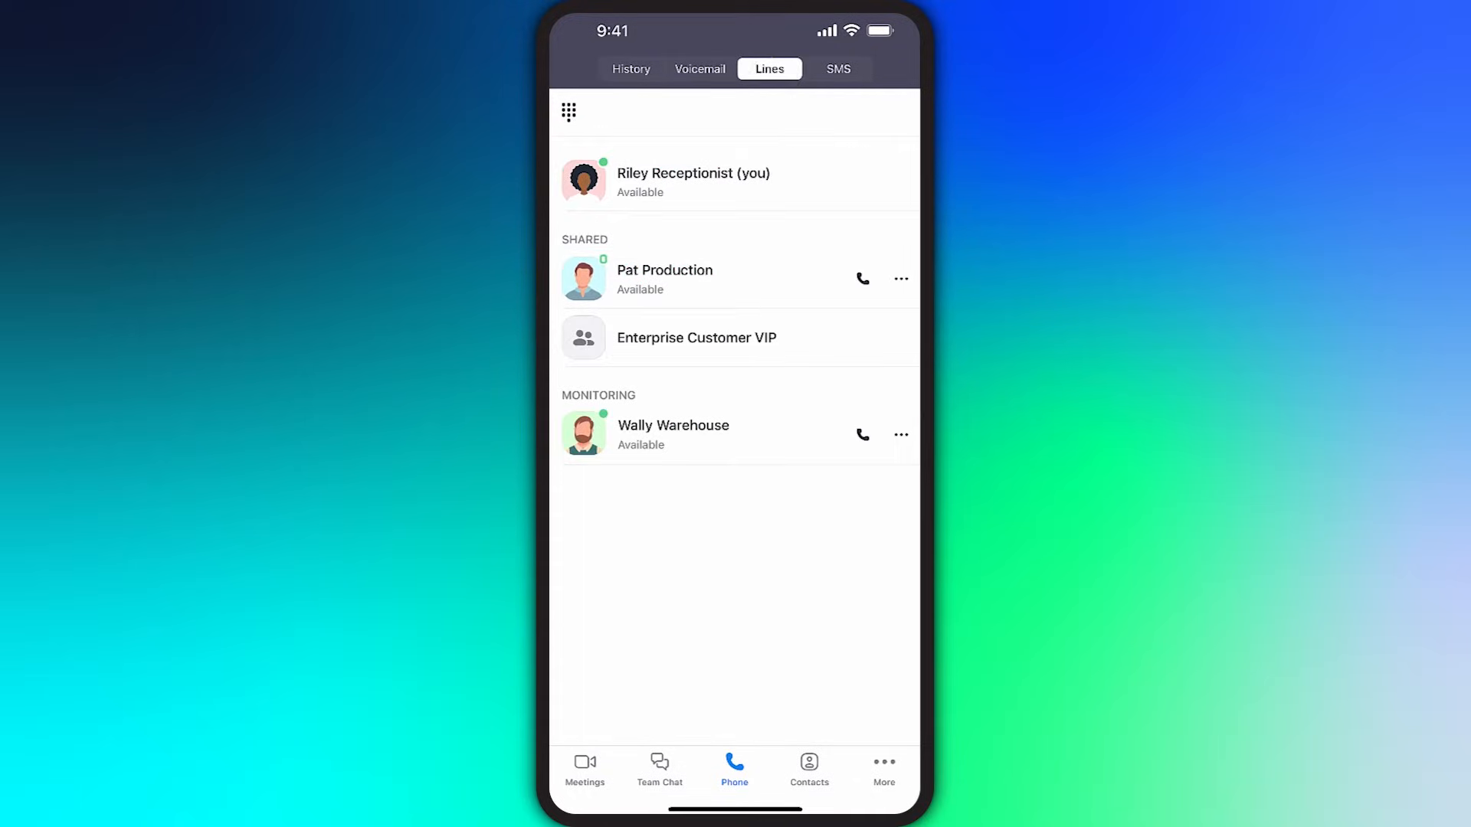
pyautogui.click(838, 69)
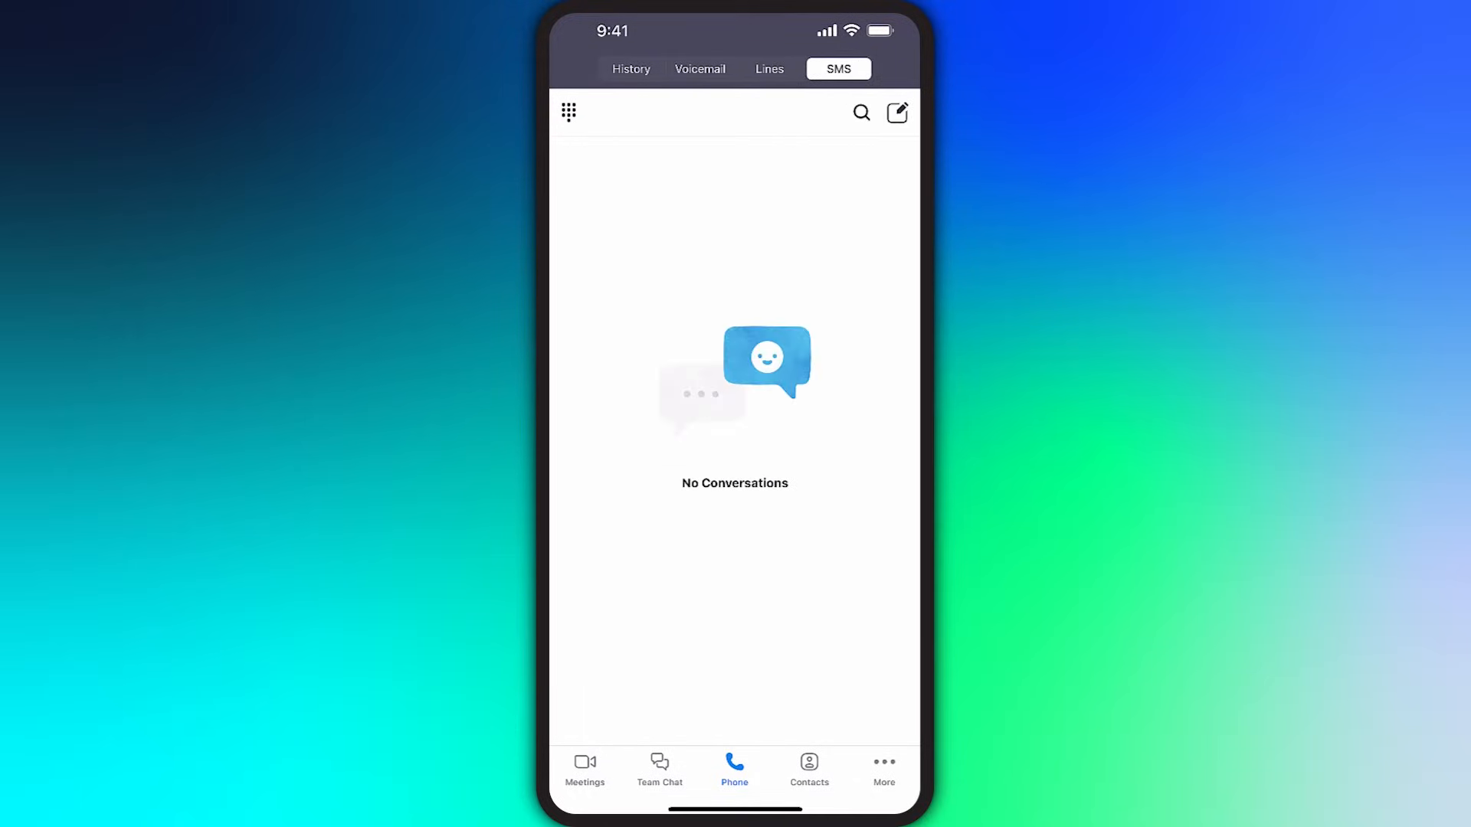
pyautogui.click(629, 69)
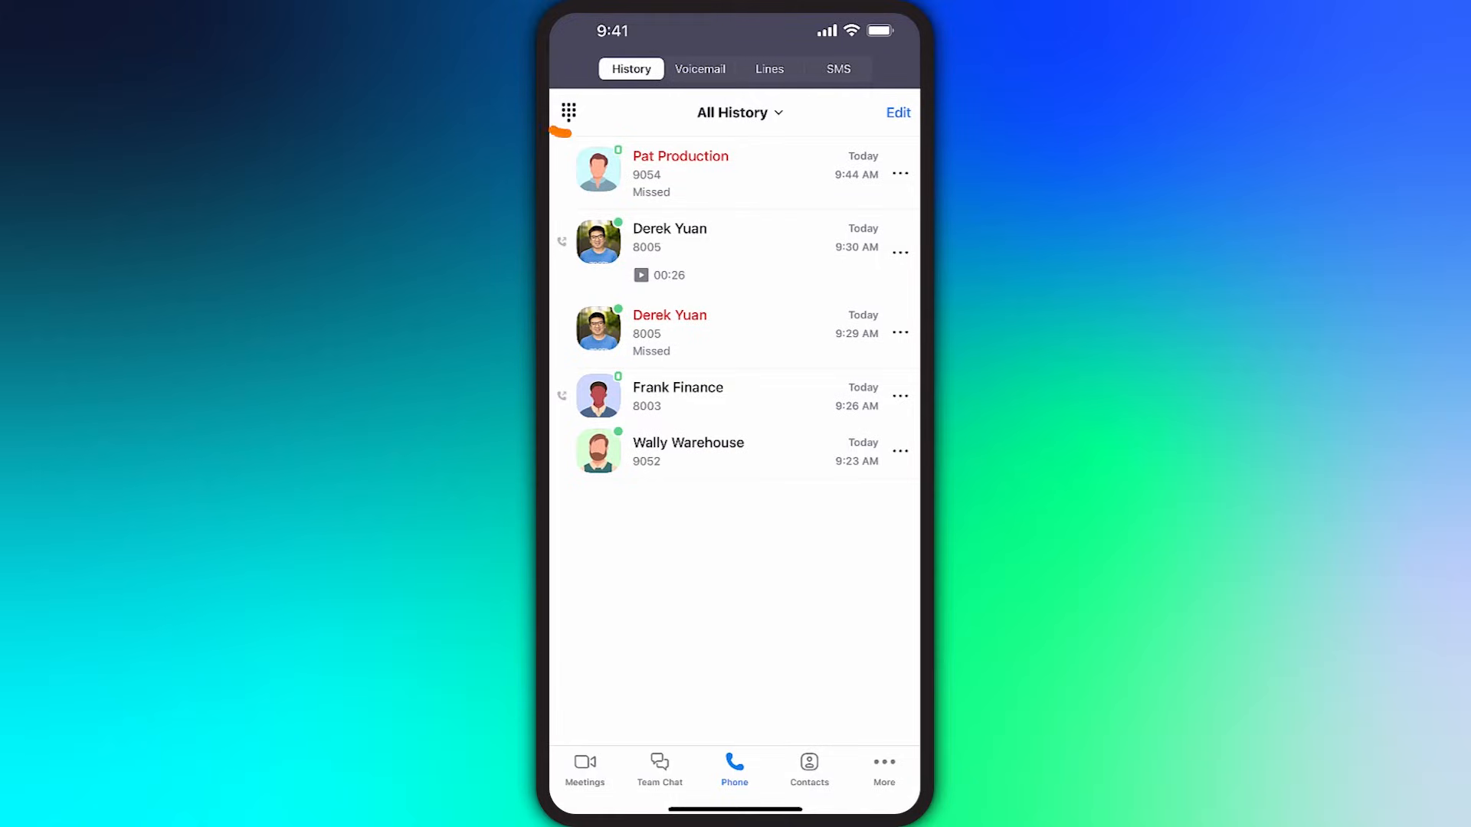
# Bring up the dial pad, check the caller ID choices and go to contacts
pyautogui.click(566, 112)
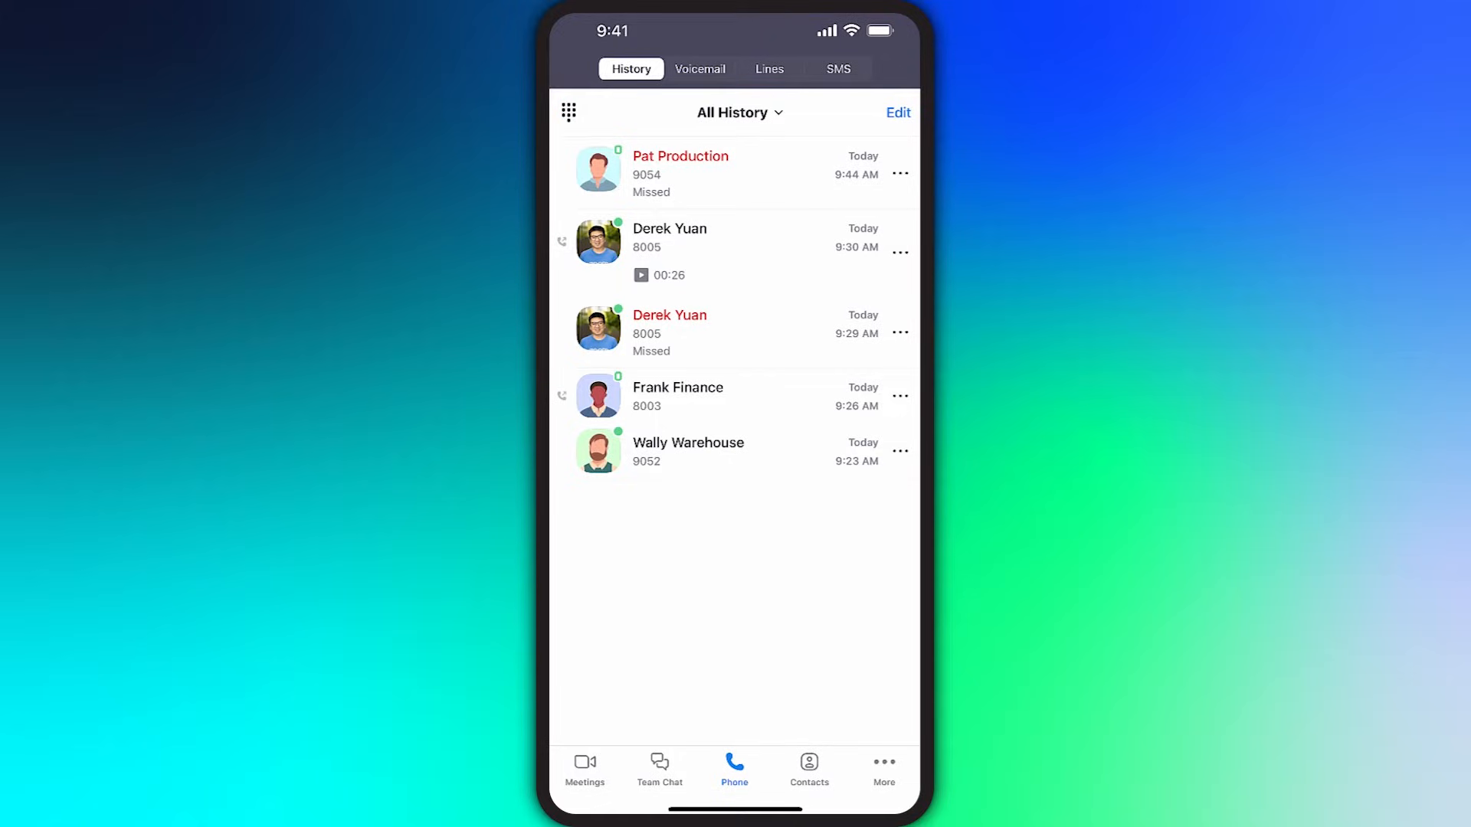
pyautogui.click(567, 112)
pyautogui.write('5551234')
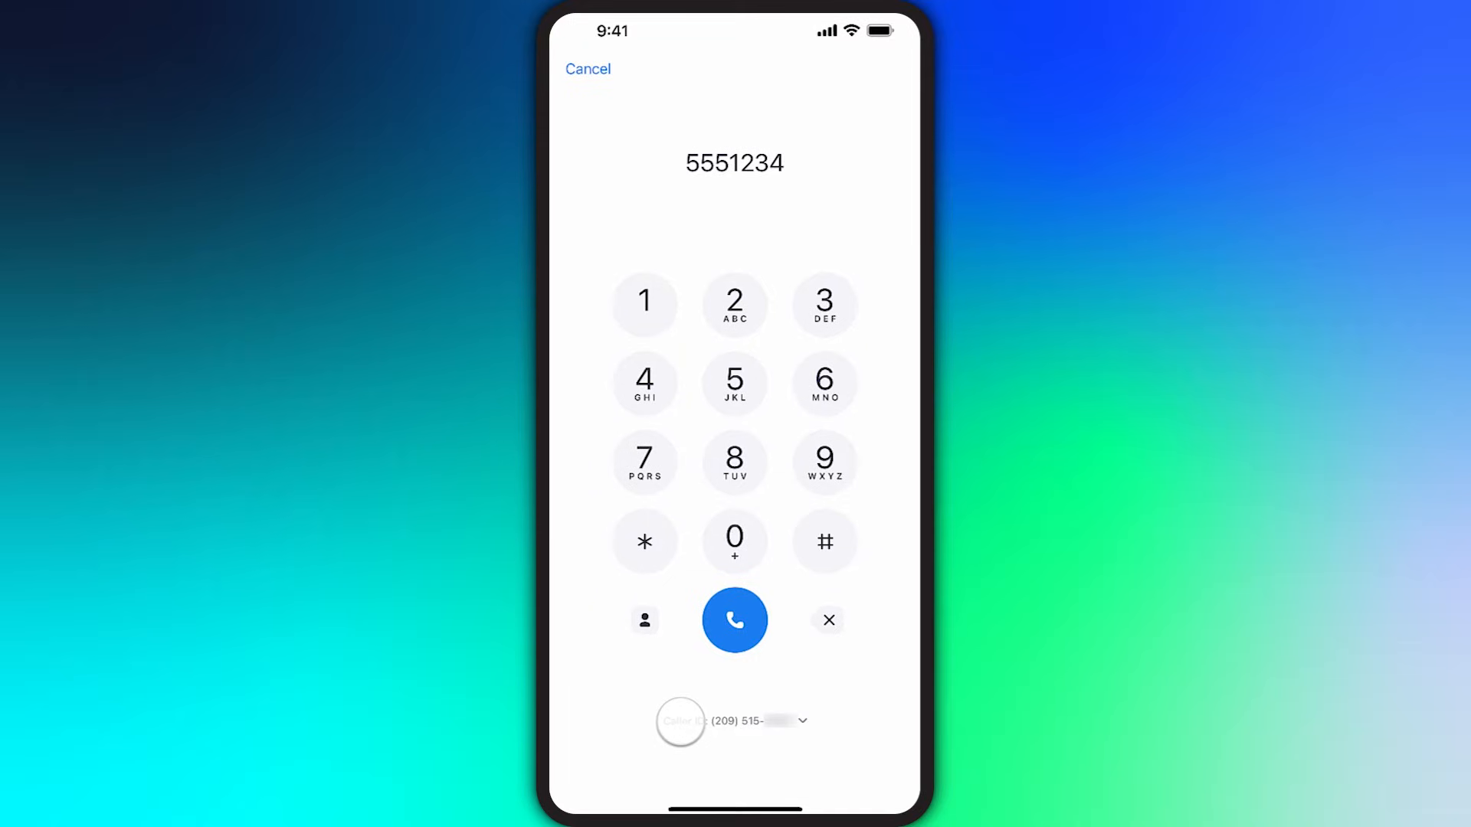
pyautogui.click(732, 720)
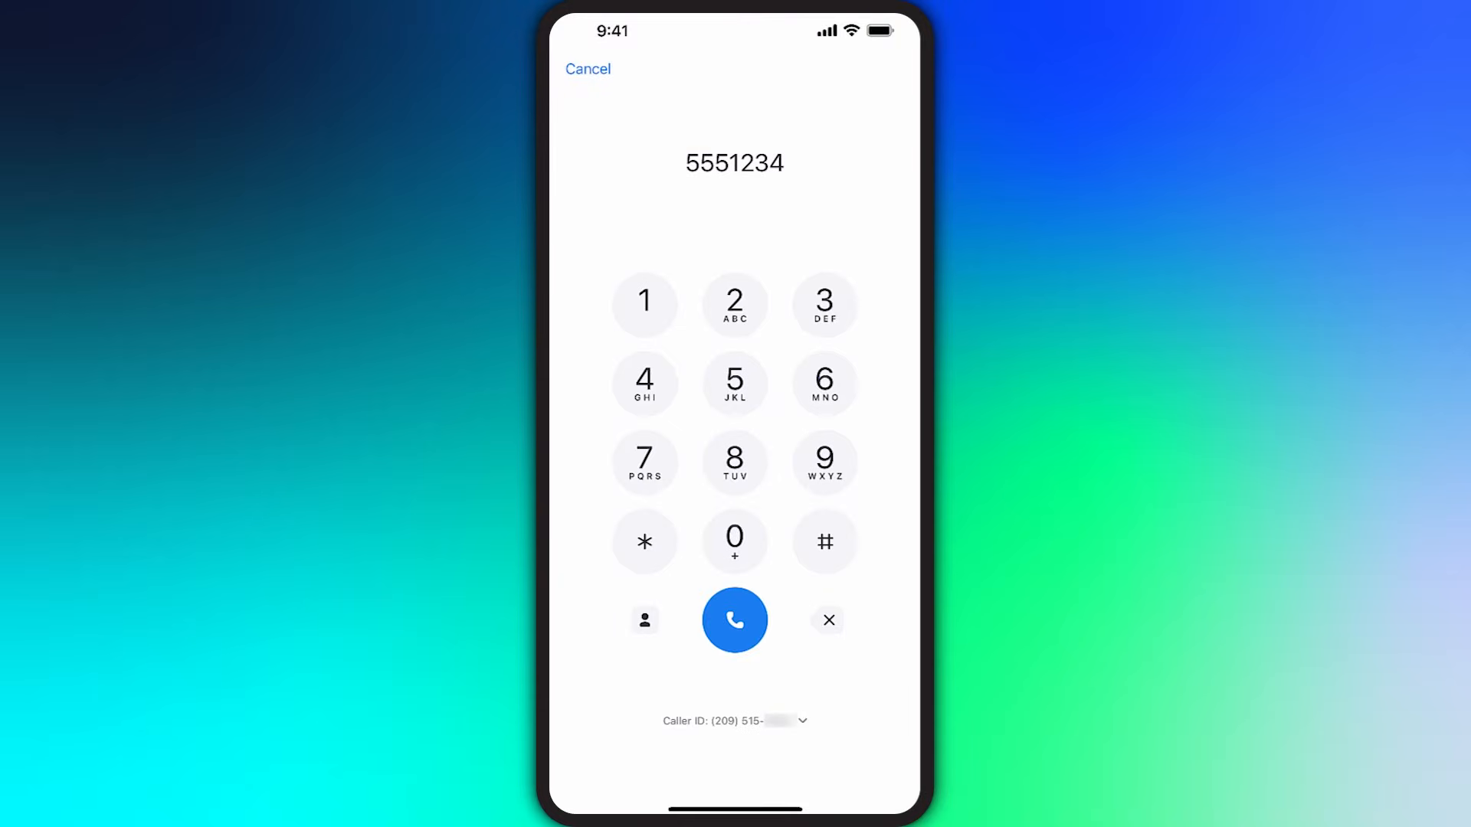
pyautogui.click(643, 621)
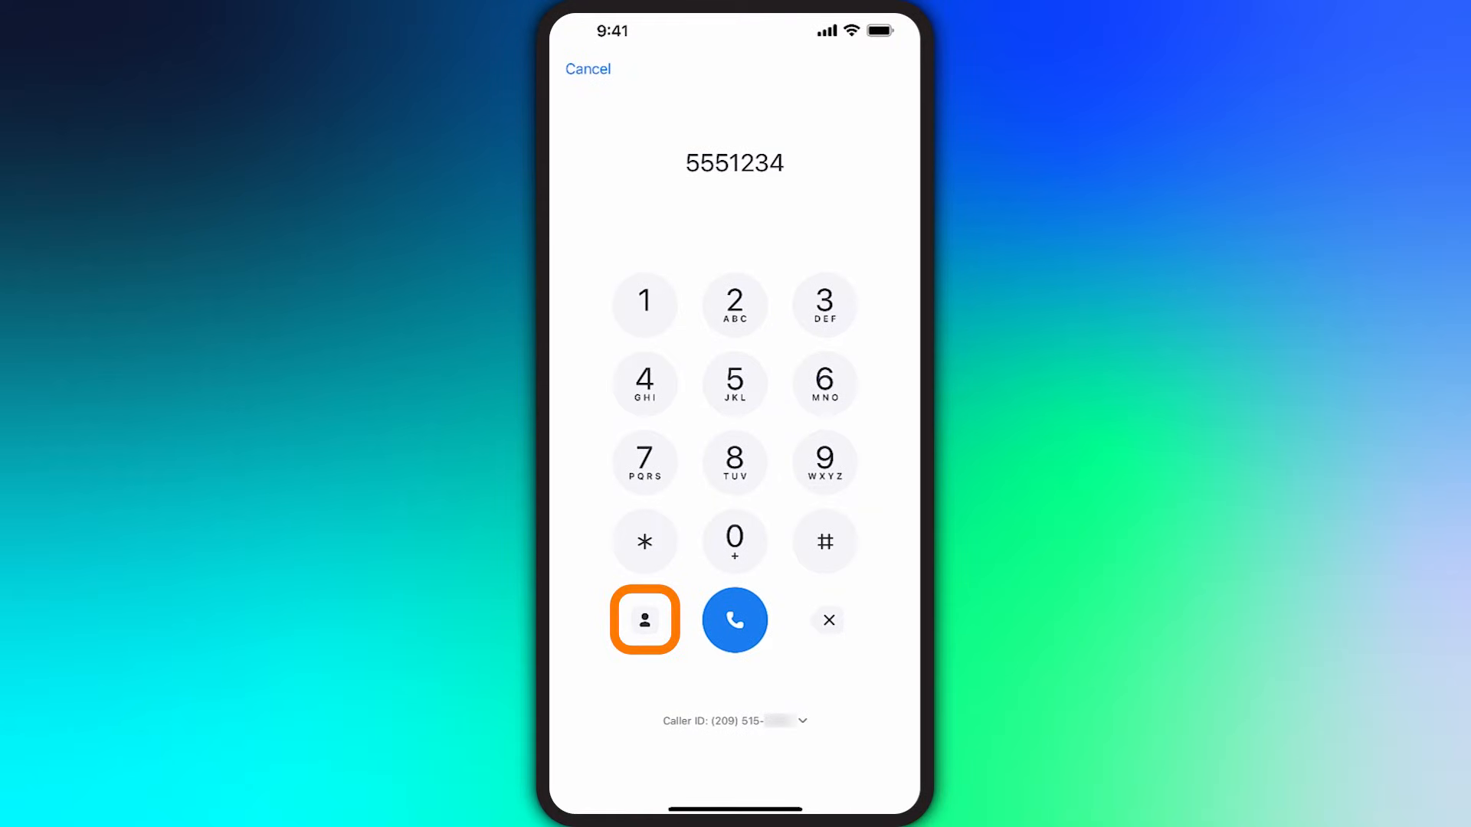
pyautogui.click(645, 618)
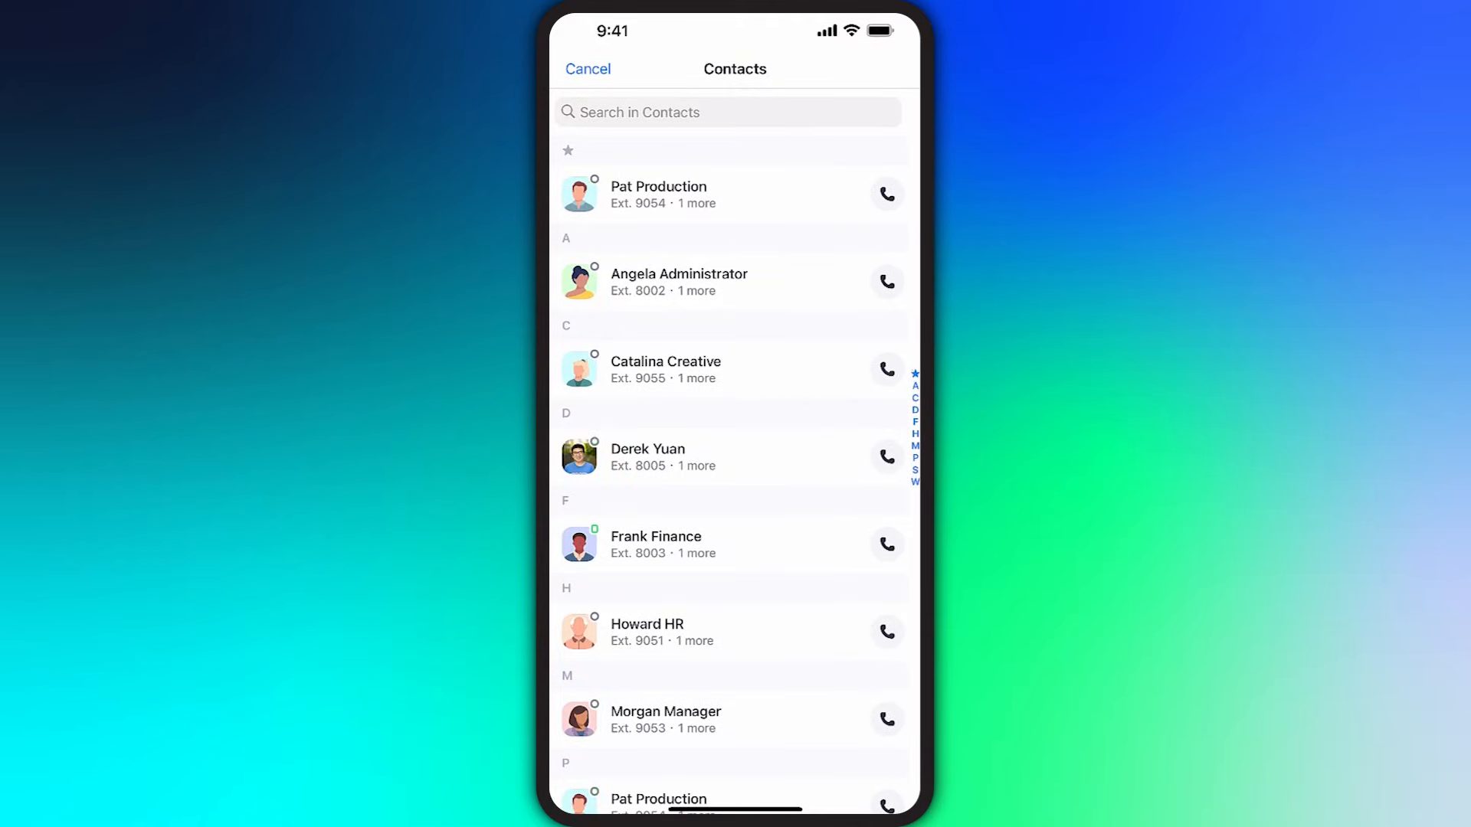
# Choose Pat Production, view the profile and call the direct number
pyautogui.click(884, 194)
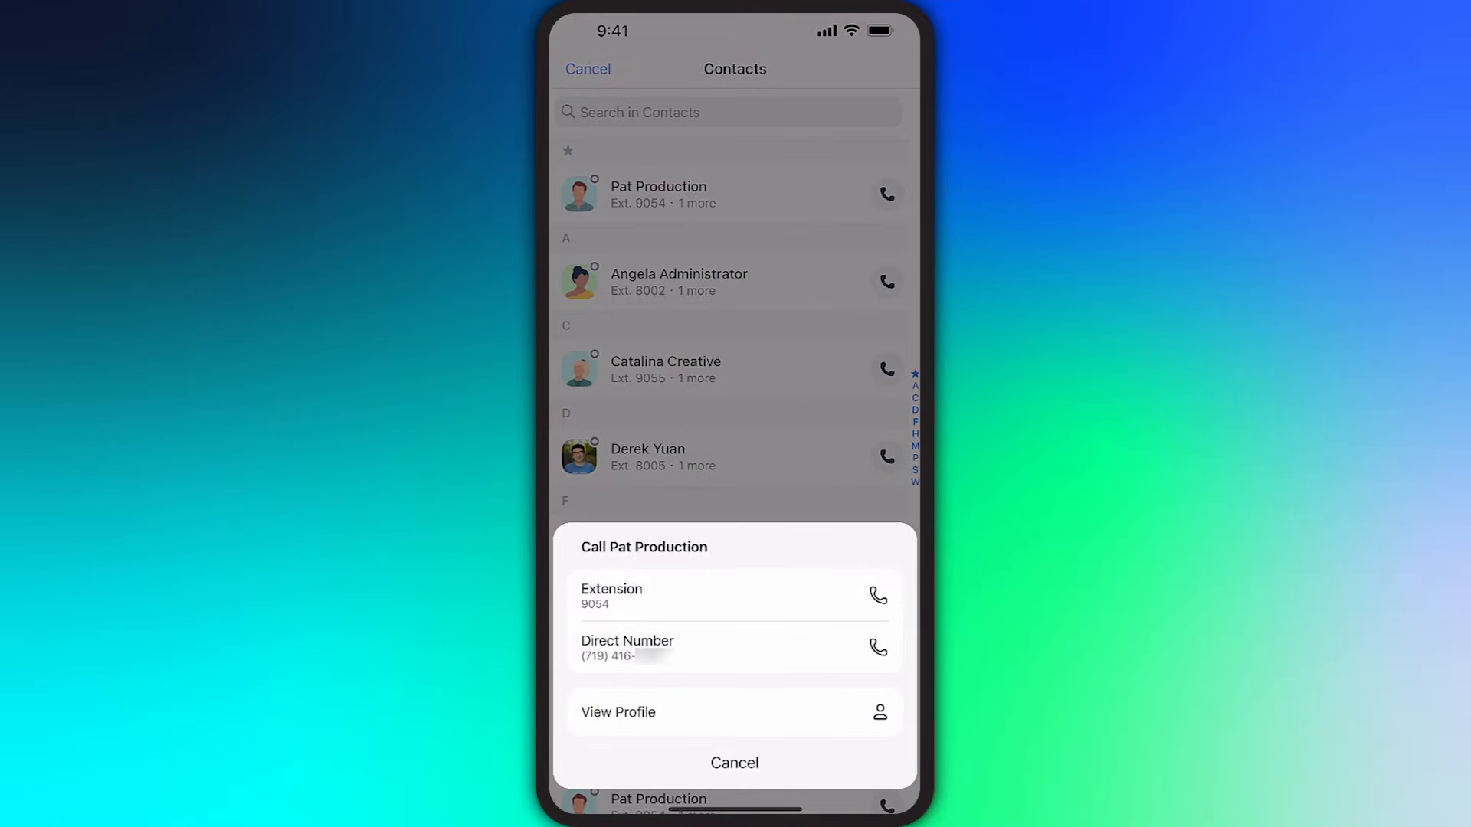
pyautogui.click(735, 712)
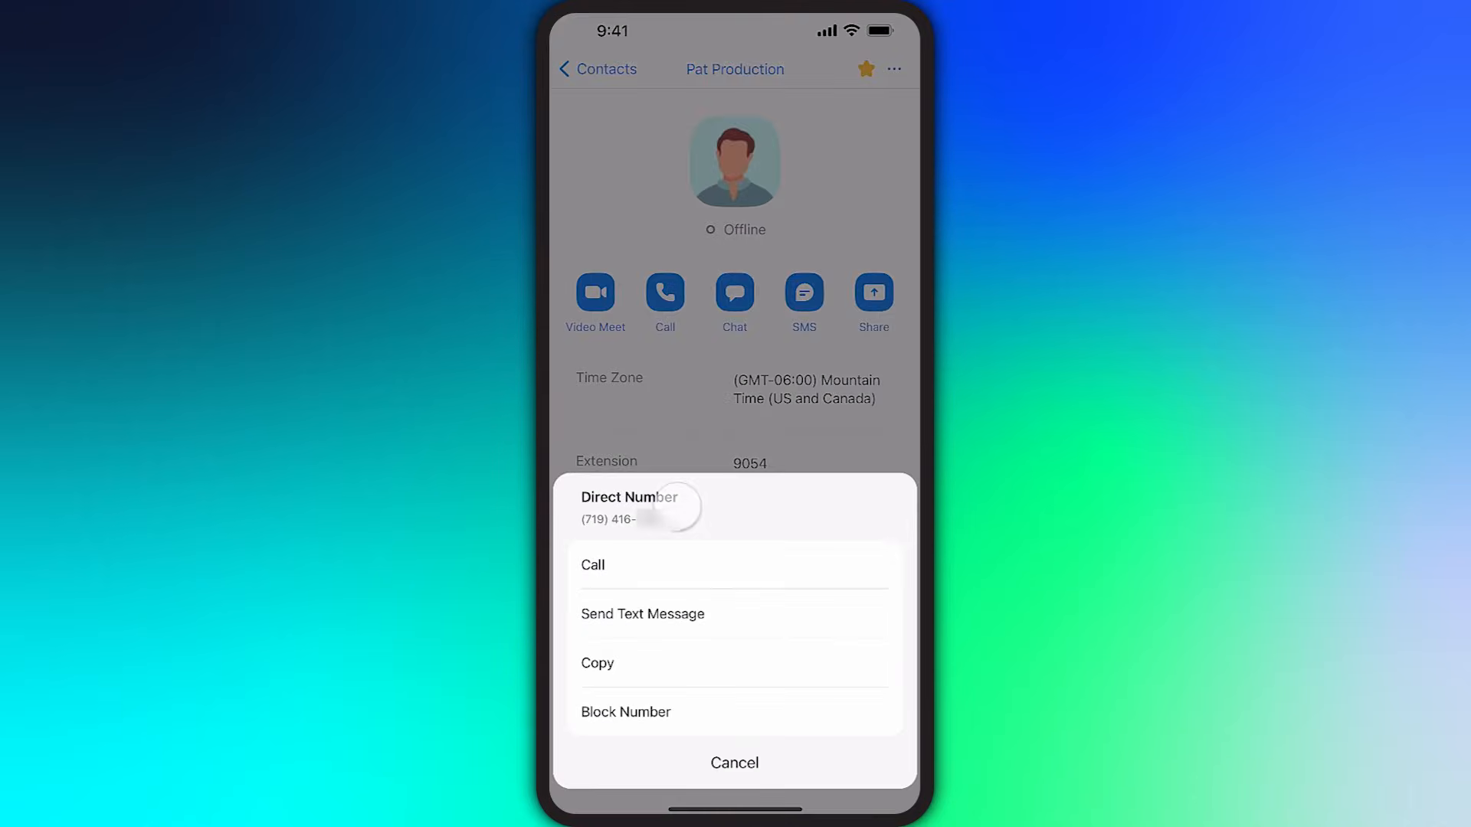
pyautogui.click(591, 565)
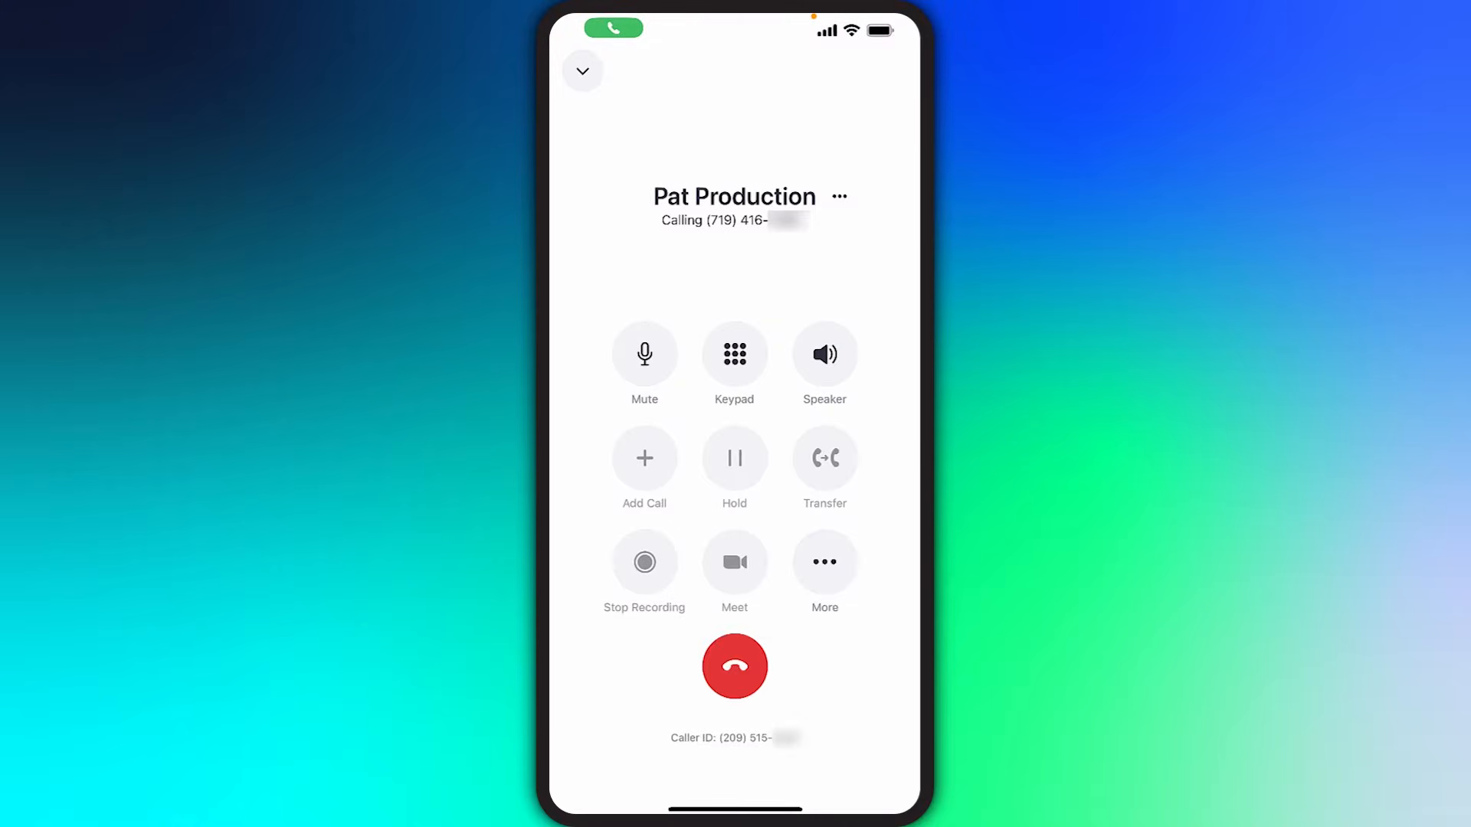
# Hang up on Pat Production and filter call history to the Customer Service line
pyautogui.click(734, 666)
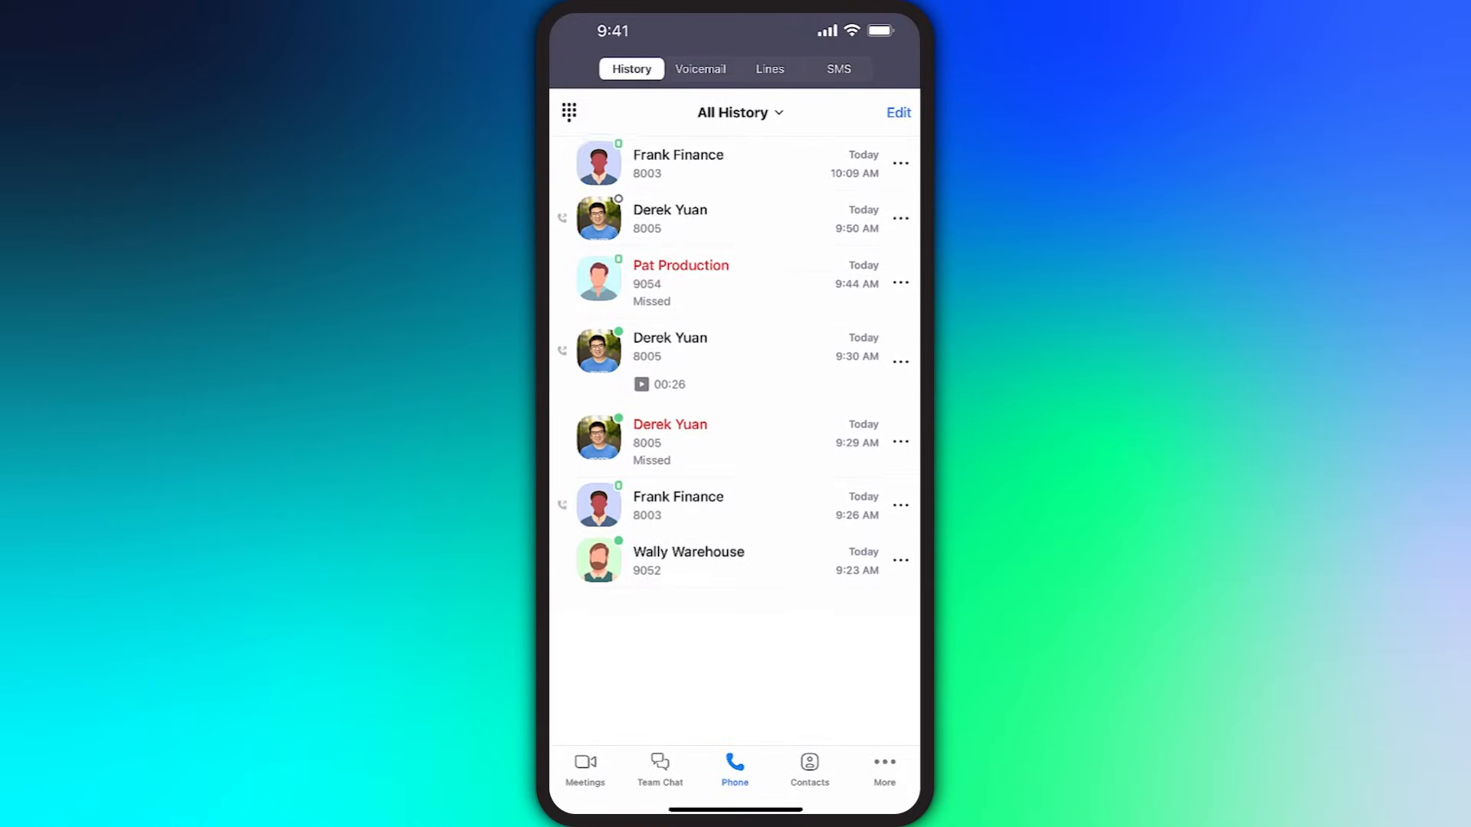
pyautogui.scroll(-3)
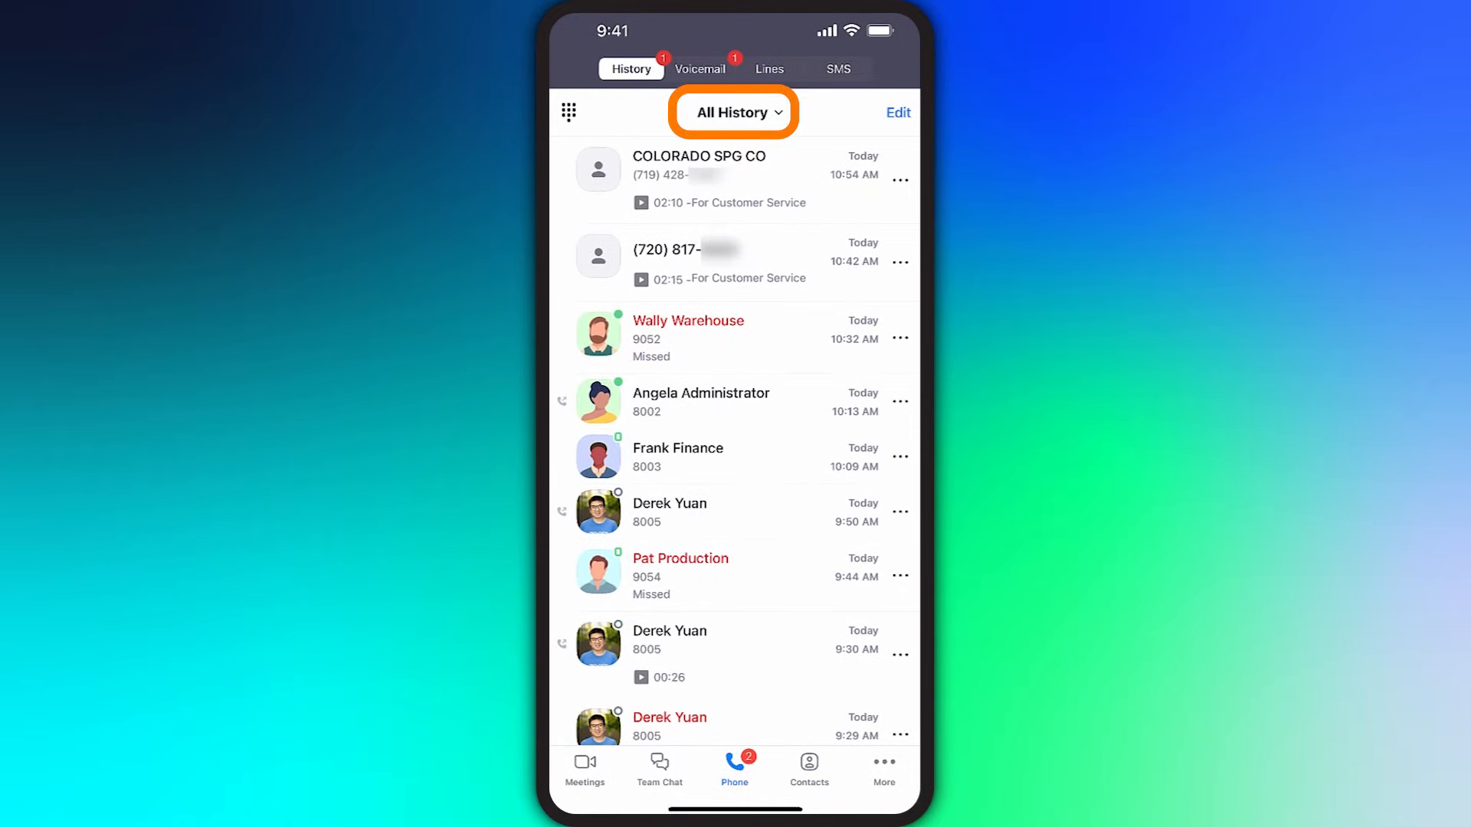
pyautogui.click(734, 111)
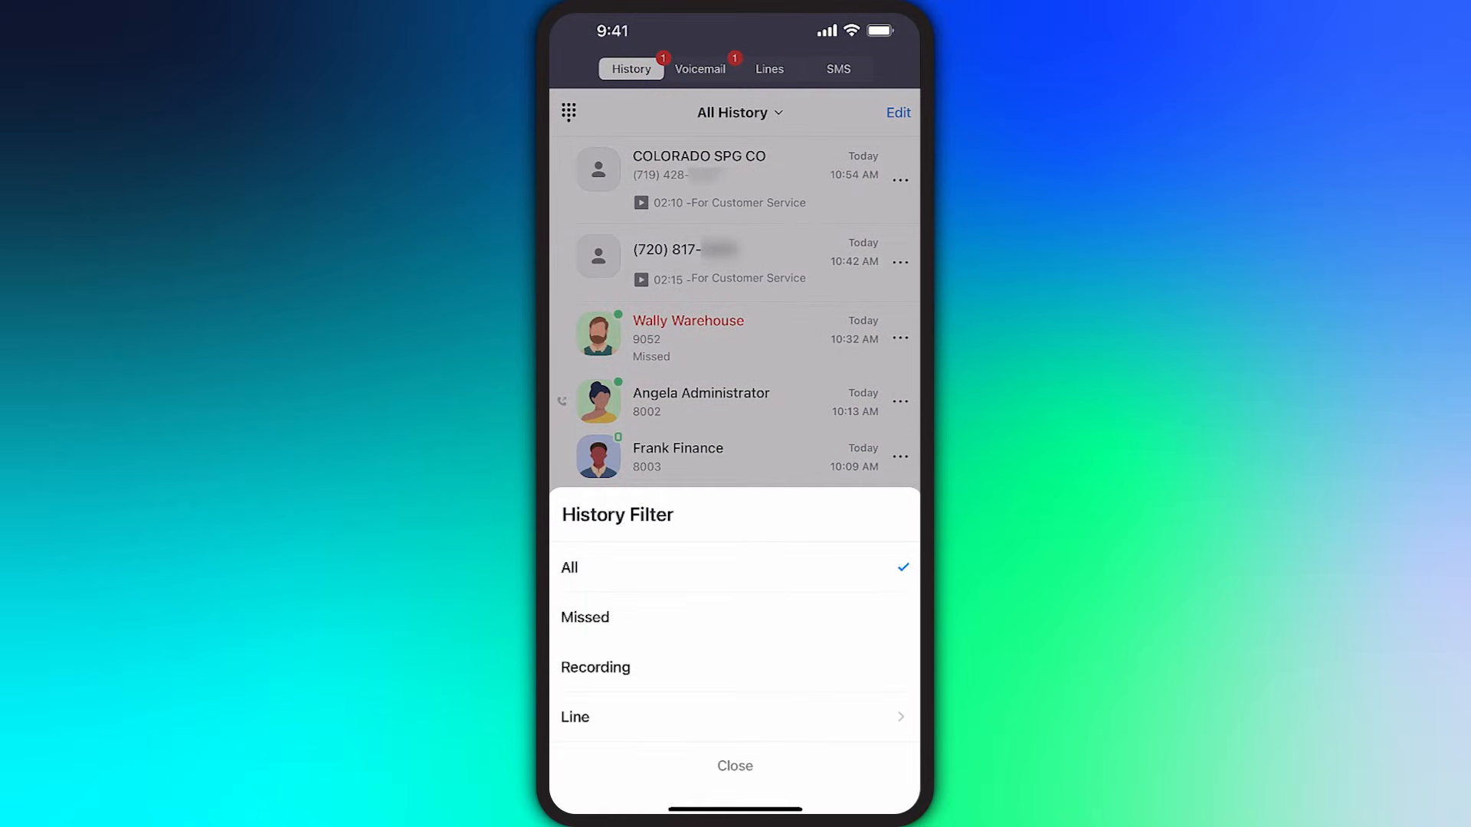
pyautogui.click(734, 717)
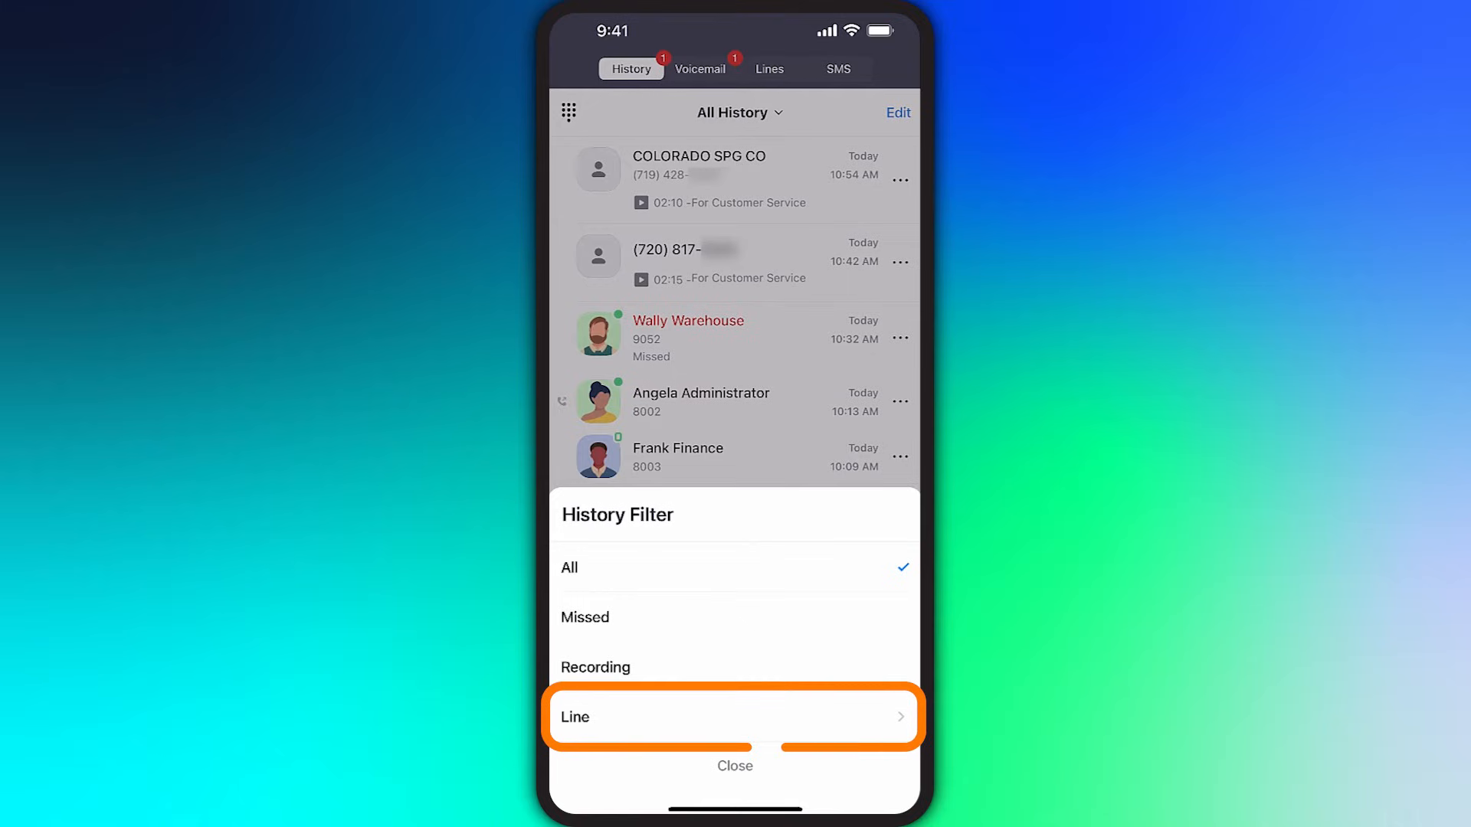
pyautogui.click(734, 717)
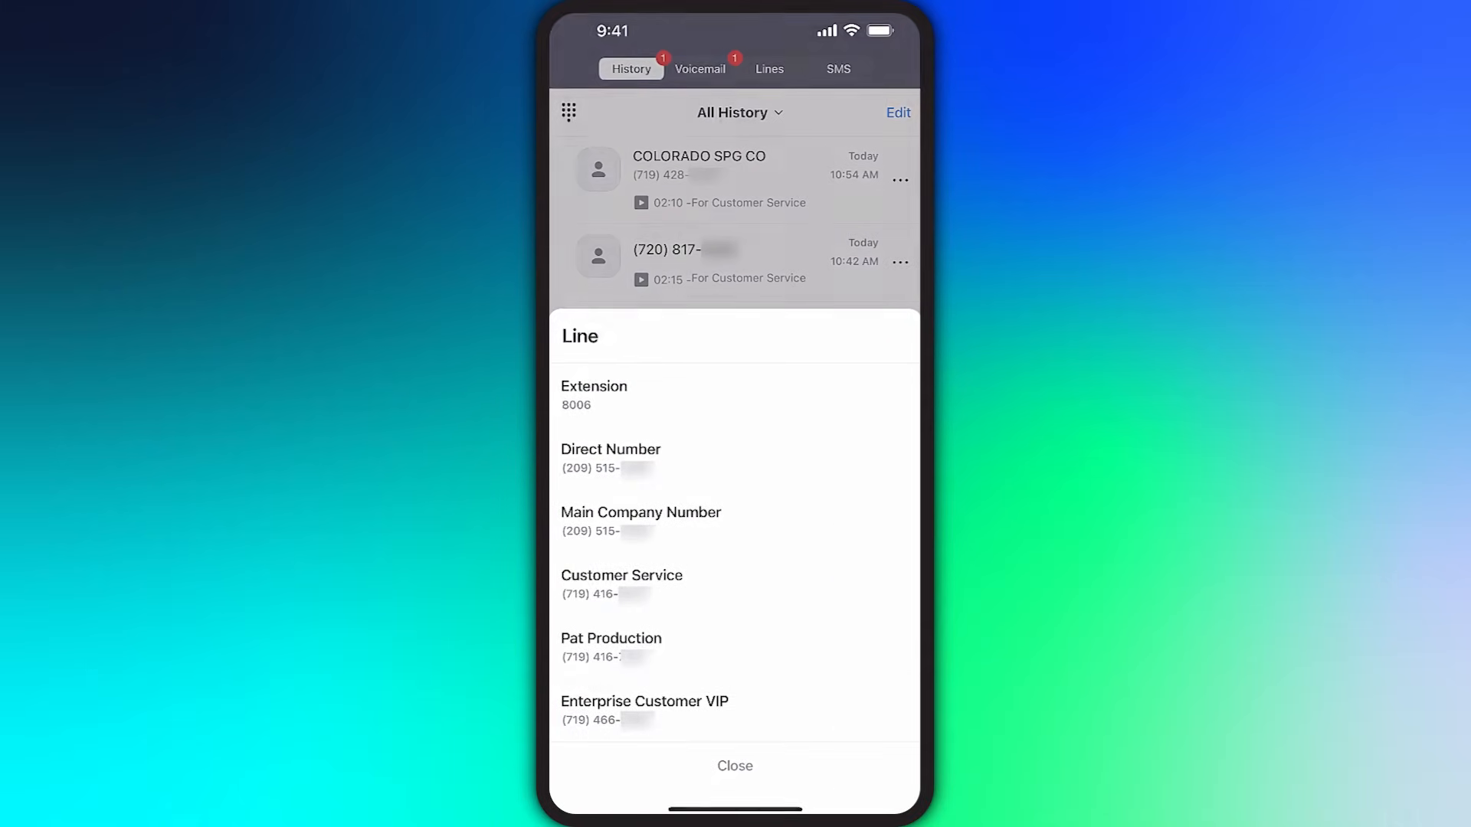
pyautogui.click(734, 766)
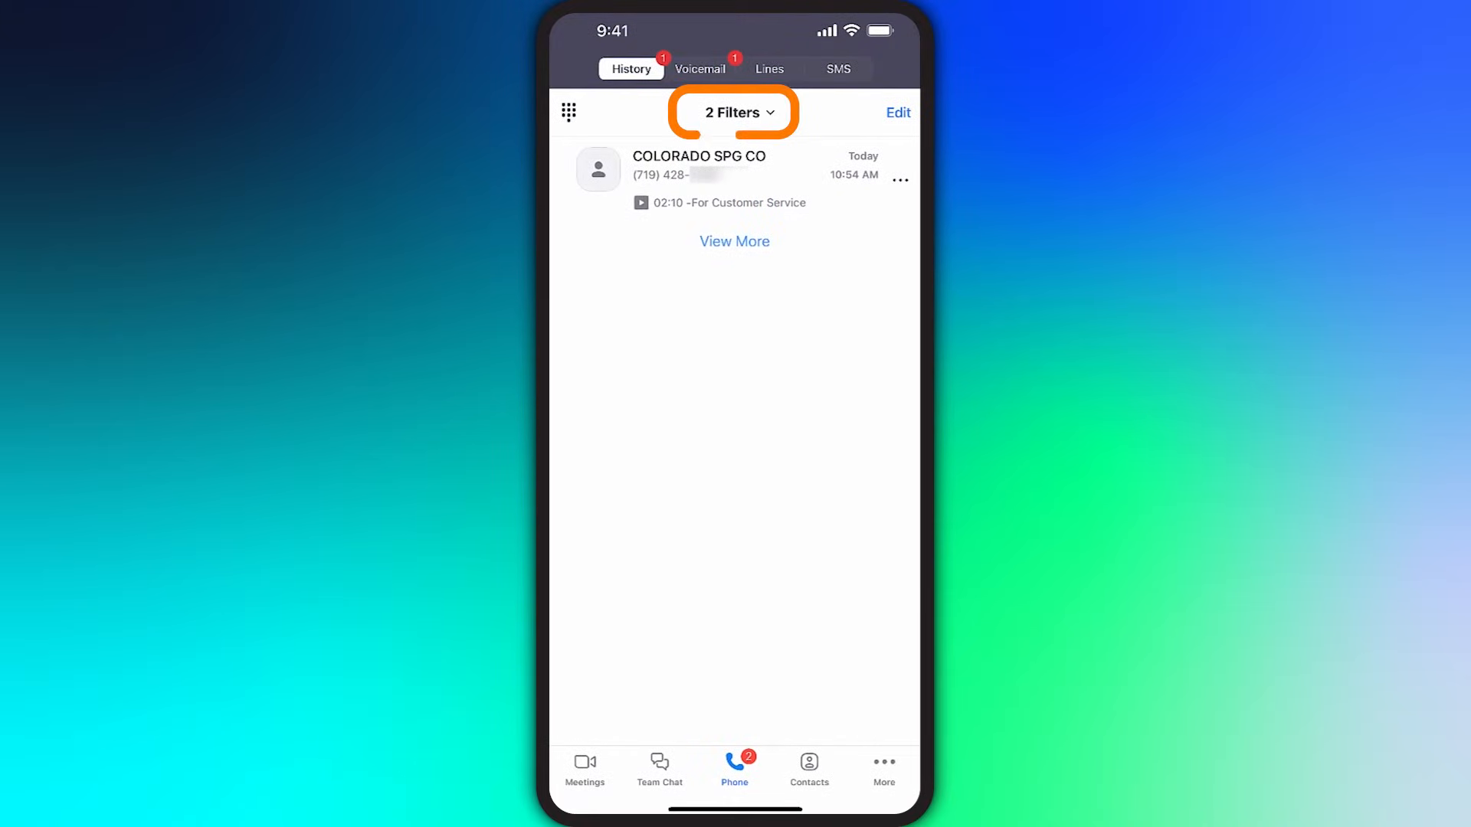
# Reset the history filter to All to show the full call list
pyautogui.click(734, 111)
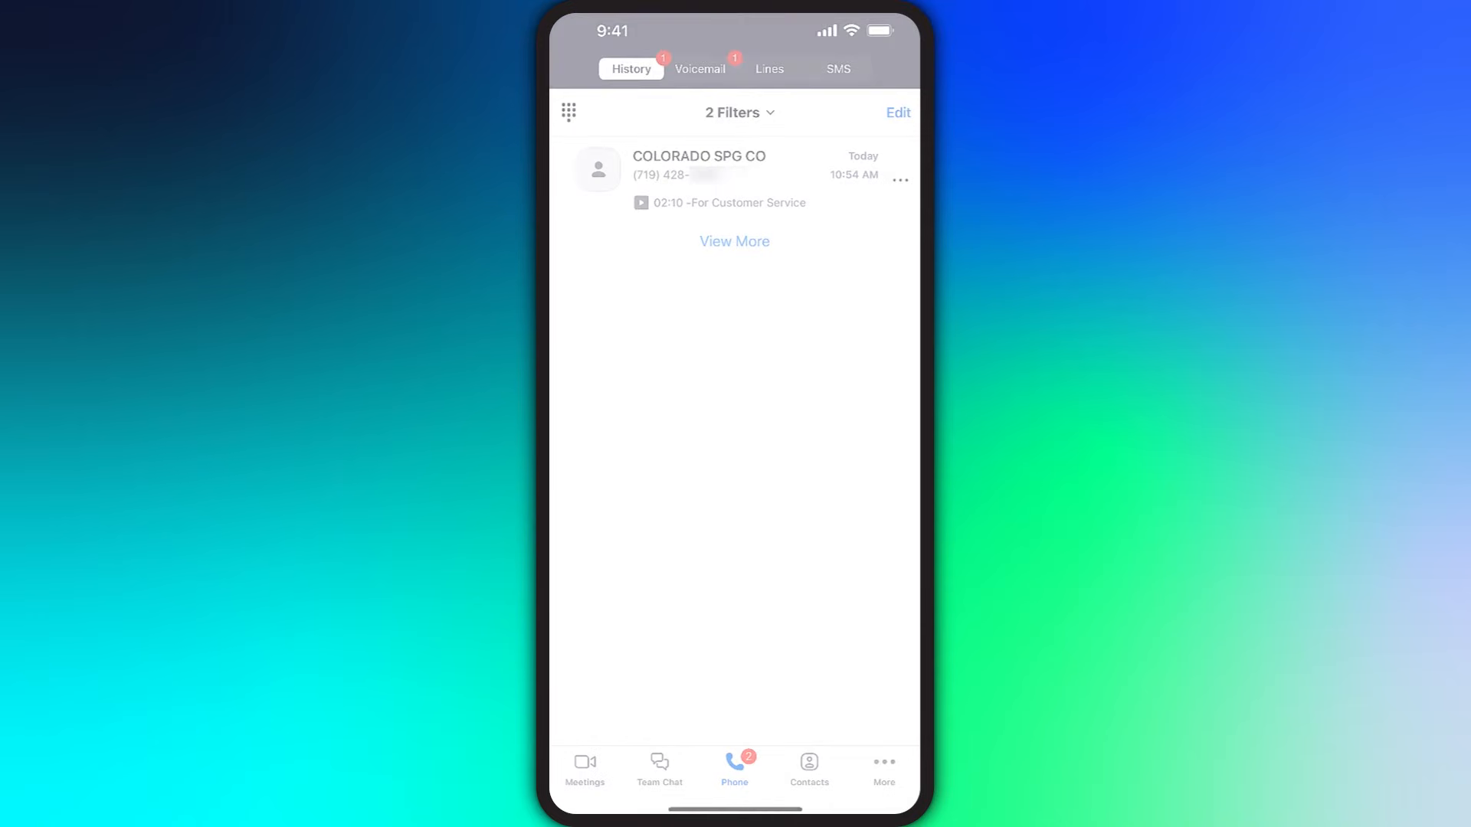
pyautogui.click(734, 241)
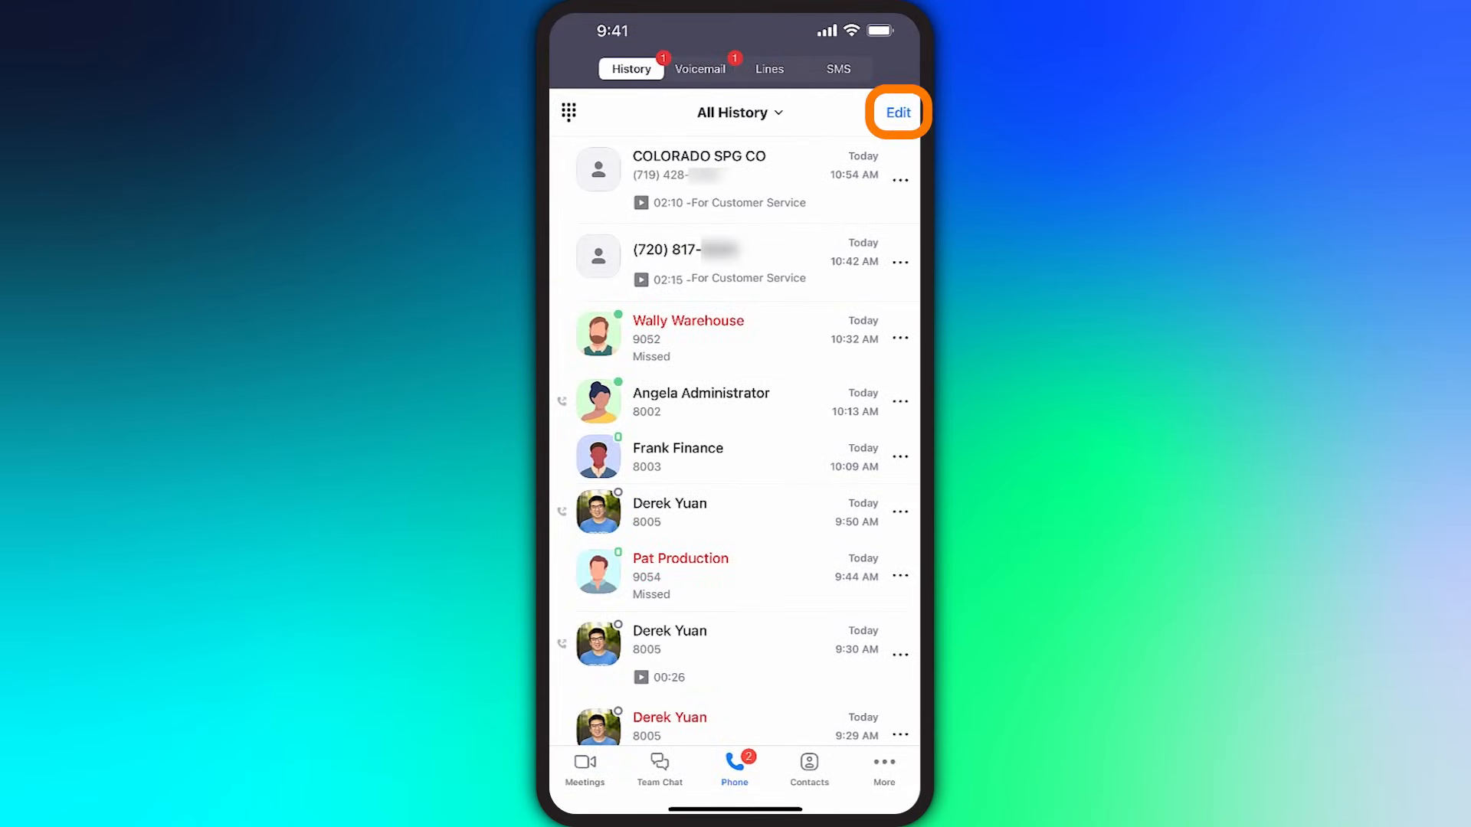
# Select the COLORADO SPG CO call and the second Customer Service call and delete both
pyautogui.click(896, 112)
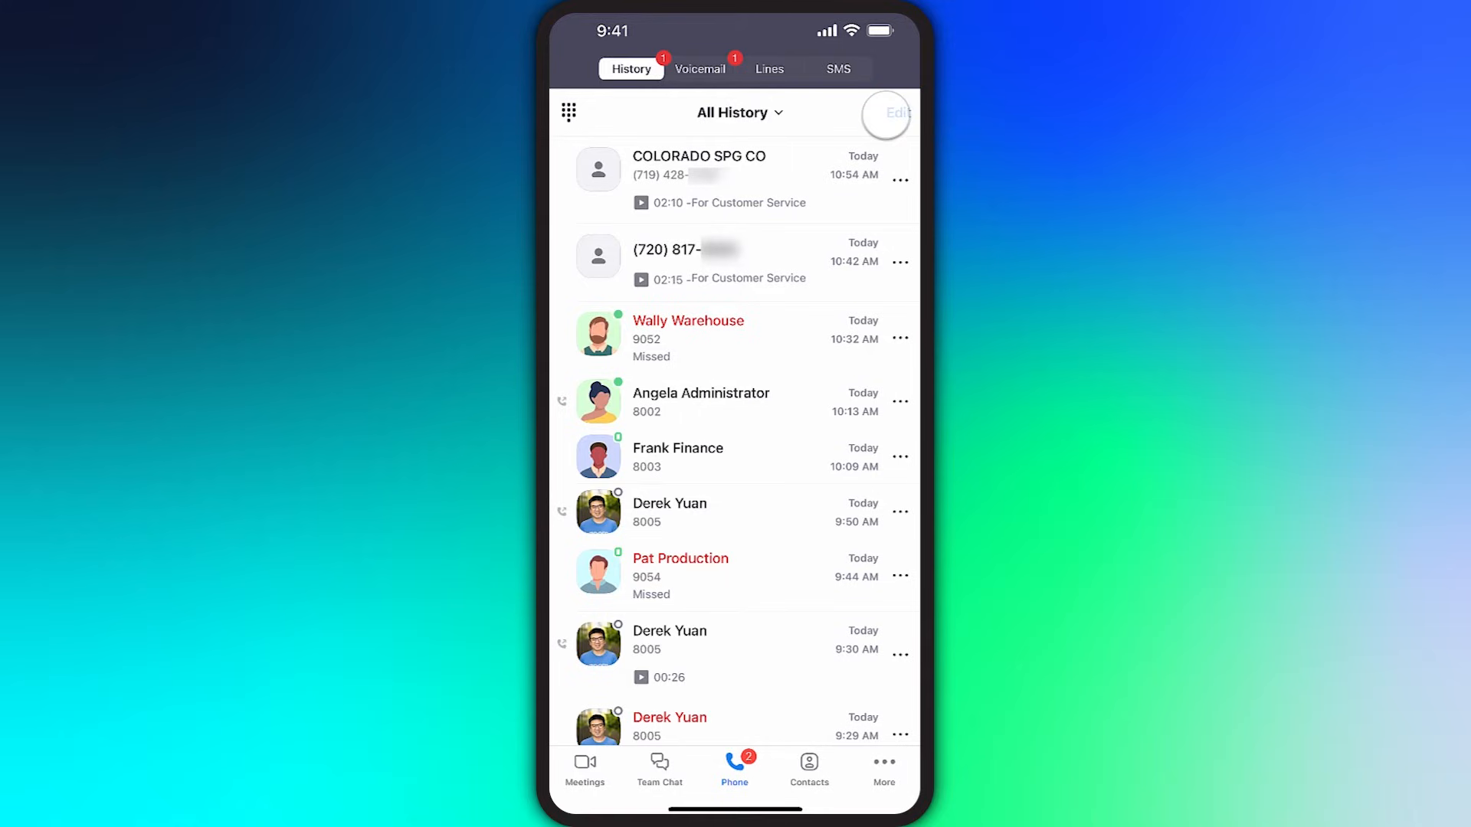
pyautogui.click(884, 115)
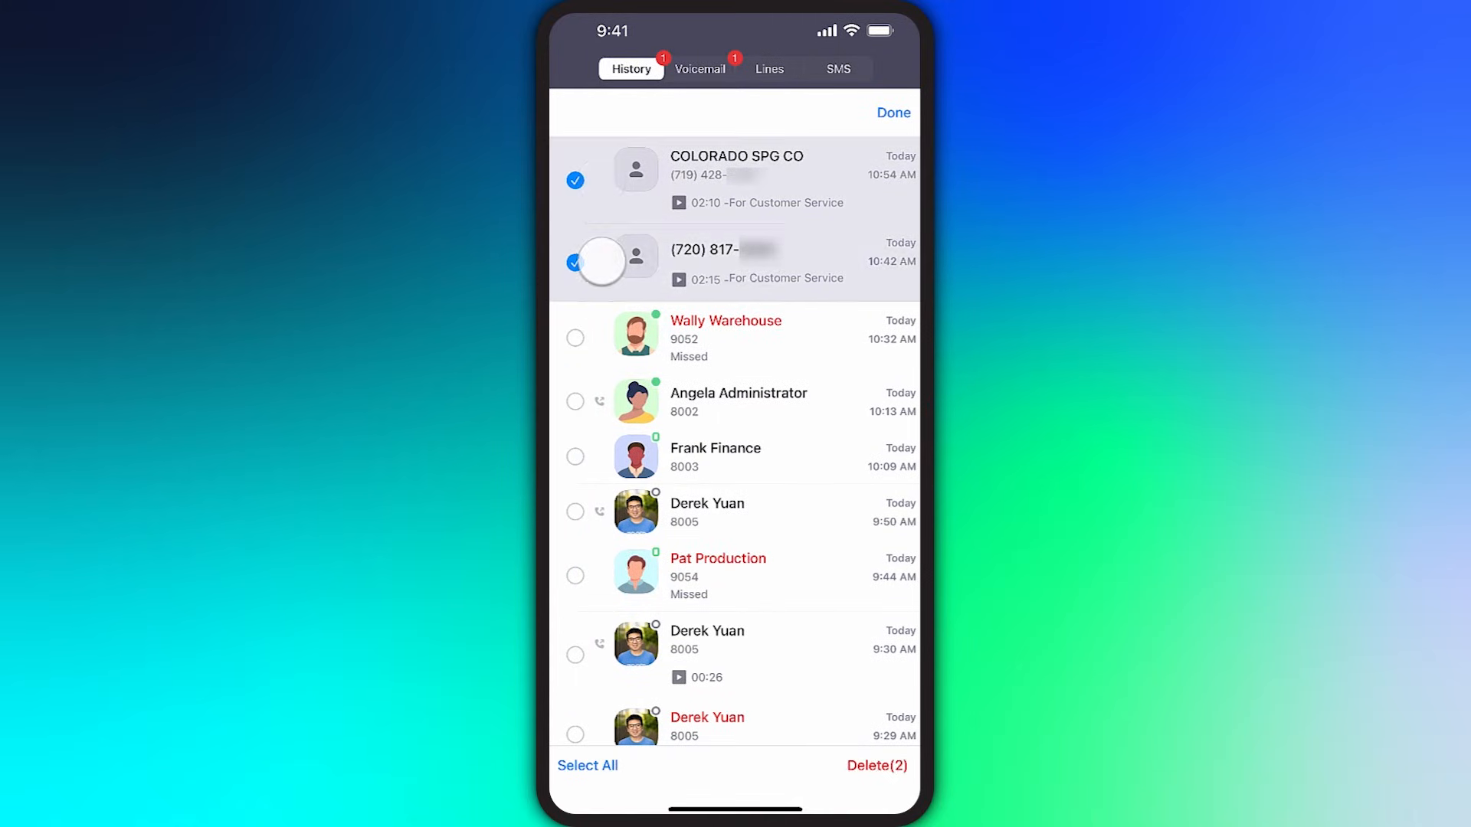
pyautogui.click(875, 766)
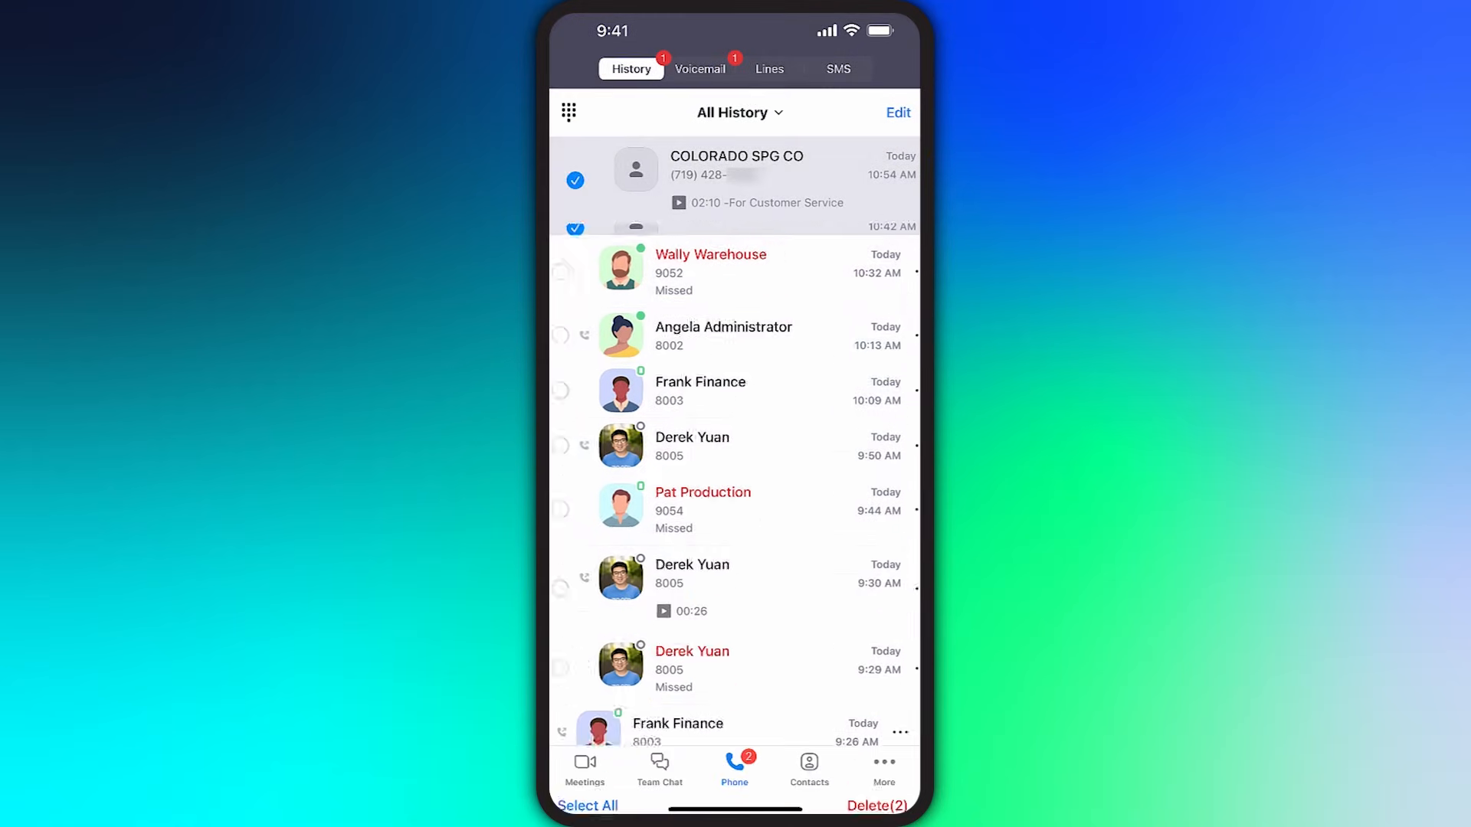
pyautogui.click(875, 806)
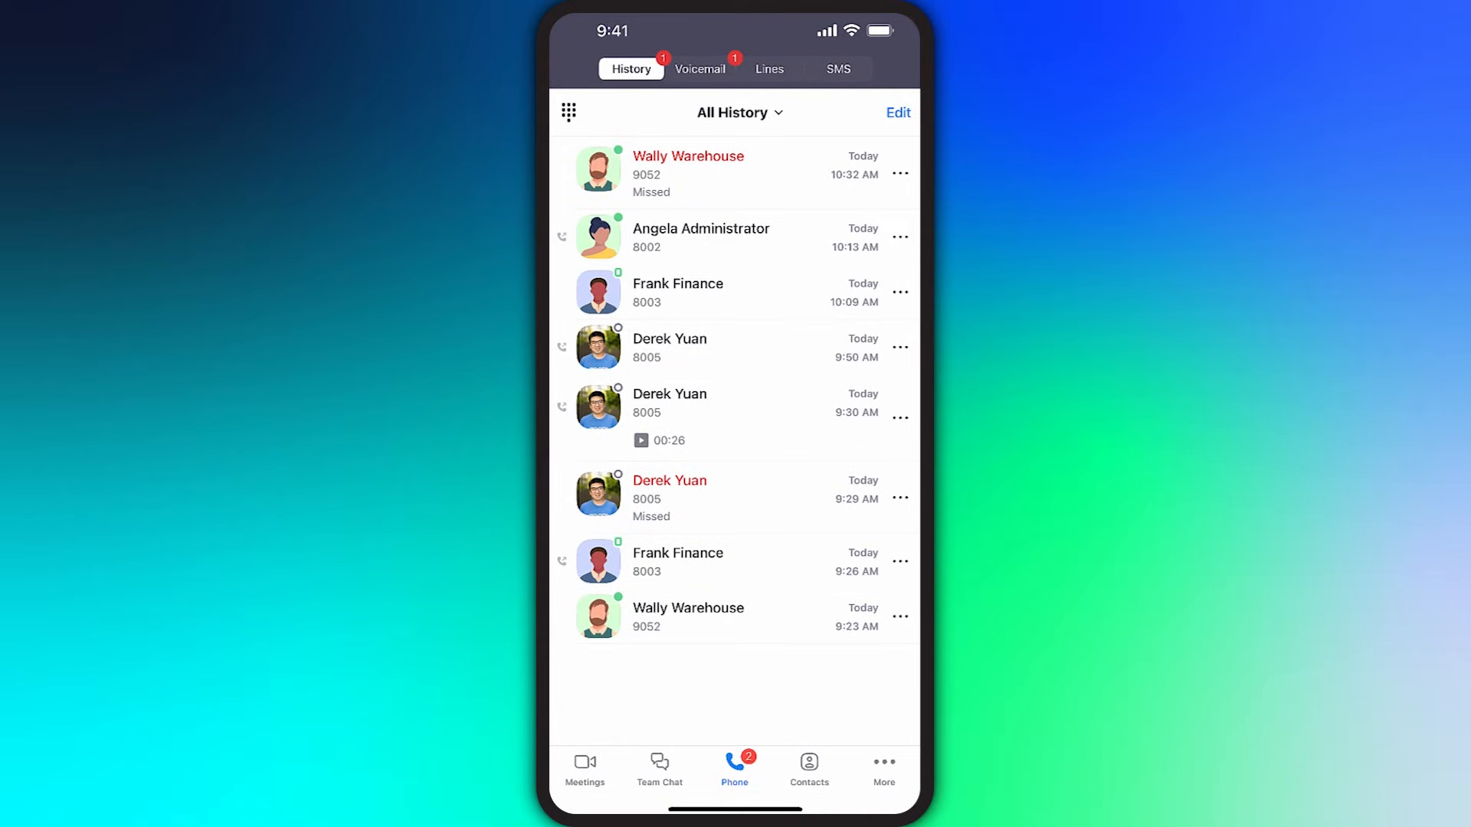
# Expand Wally Warehouse's voicemail and play it with the transcription shown
pyautogui.click(698, 69)
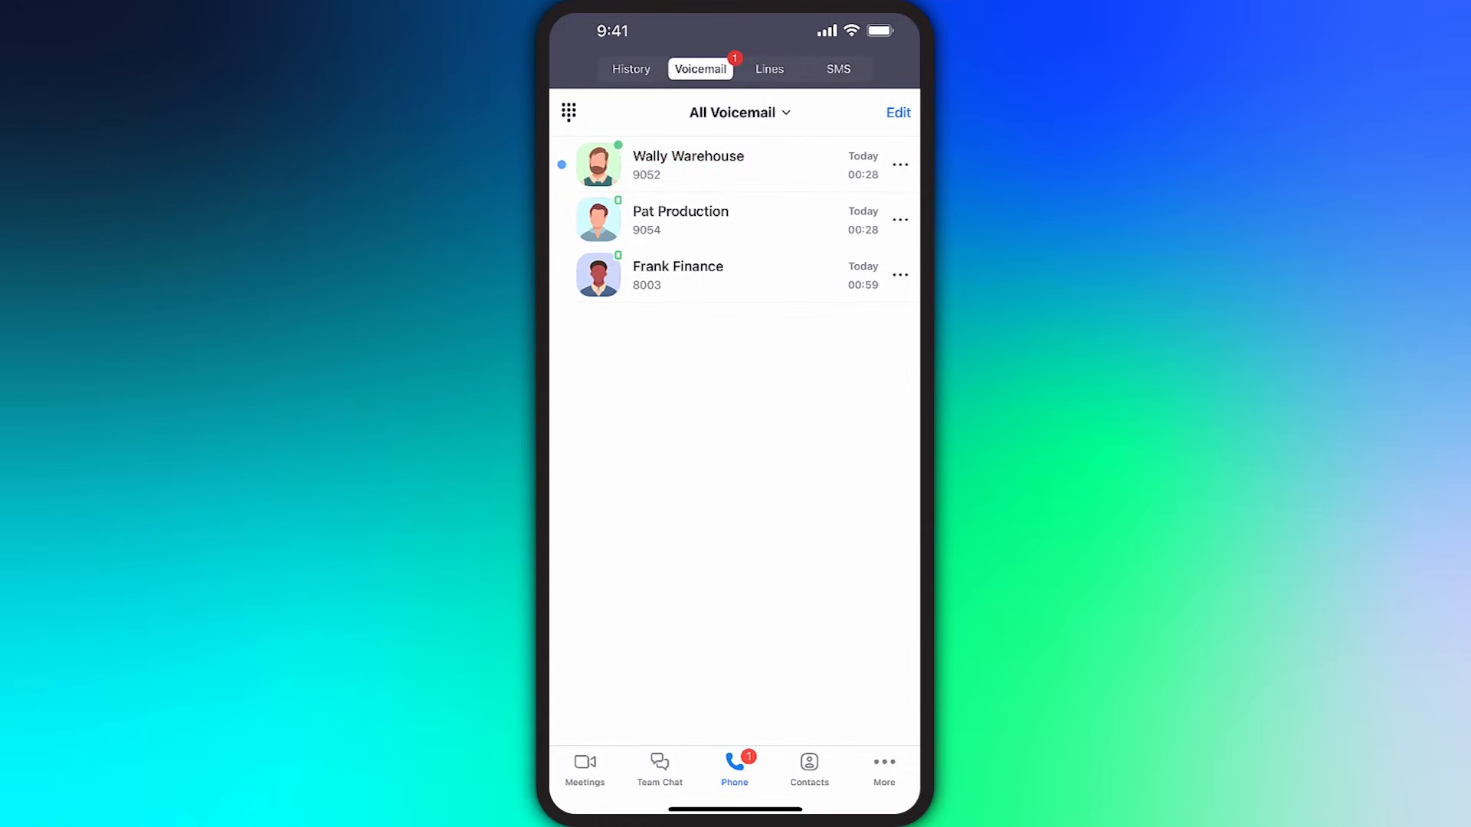
pyautogui.click(732, 164)
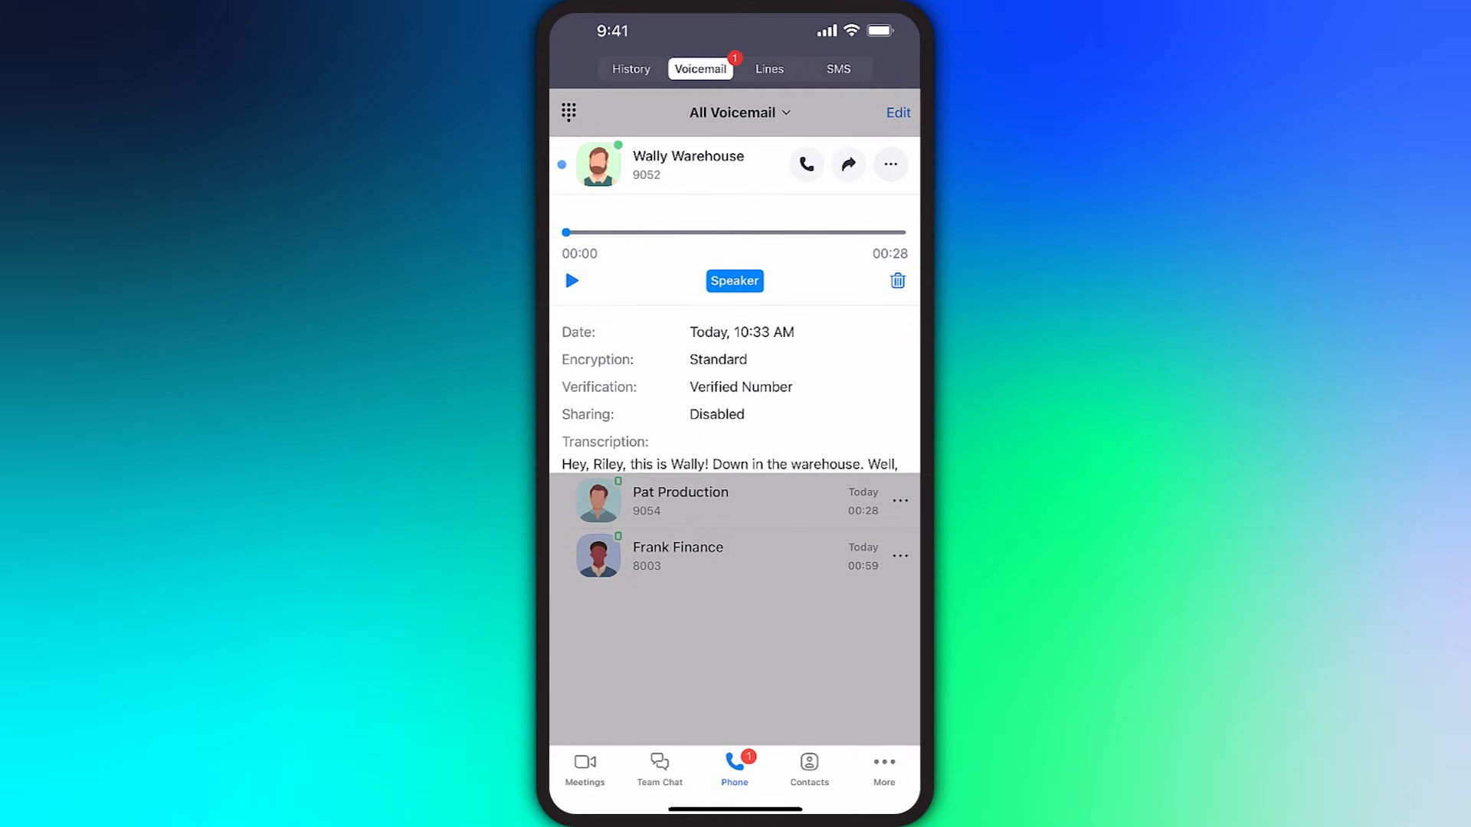
pyautogui.click(572, 280)
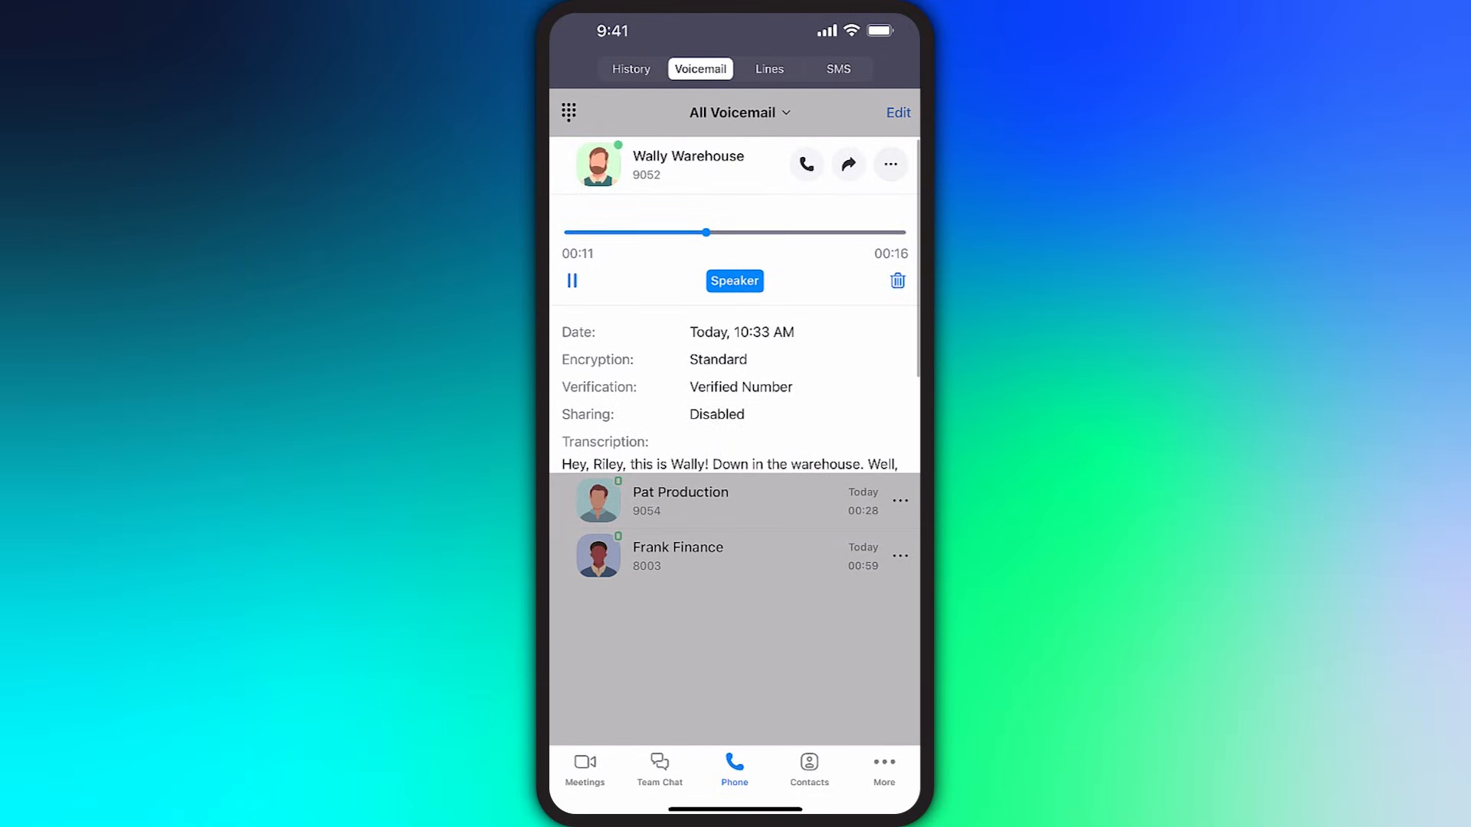
pyautogui.click(805, 164)
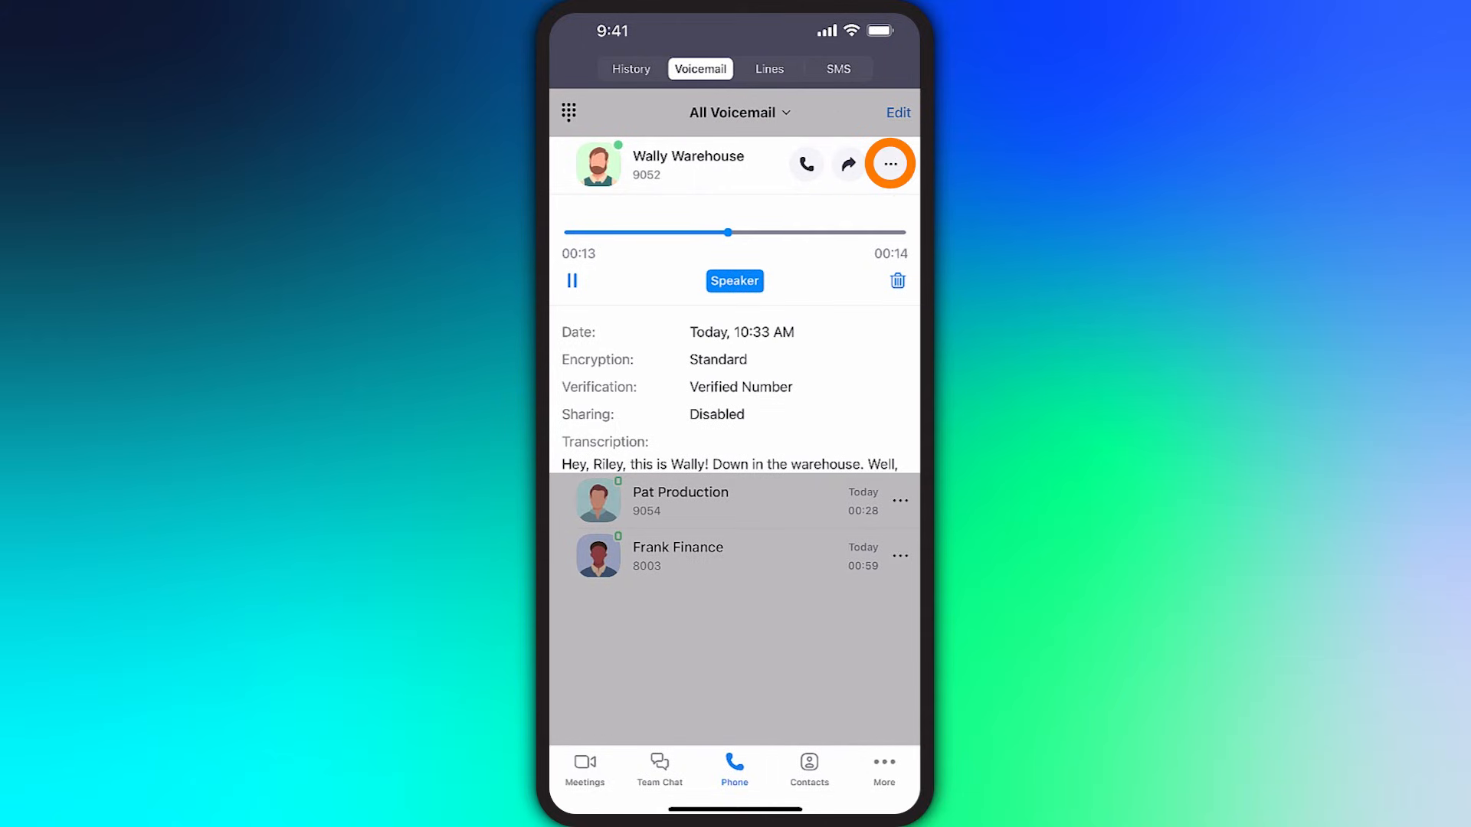
# Check the voicemail's more actions, select two voicemails without deleting, then go to Lines
pyautogui.click(889, 164)
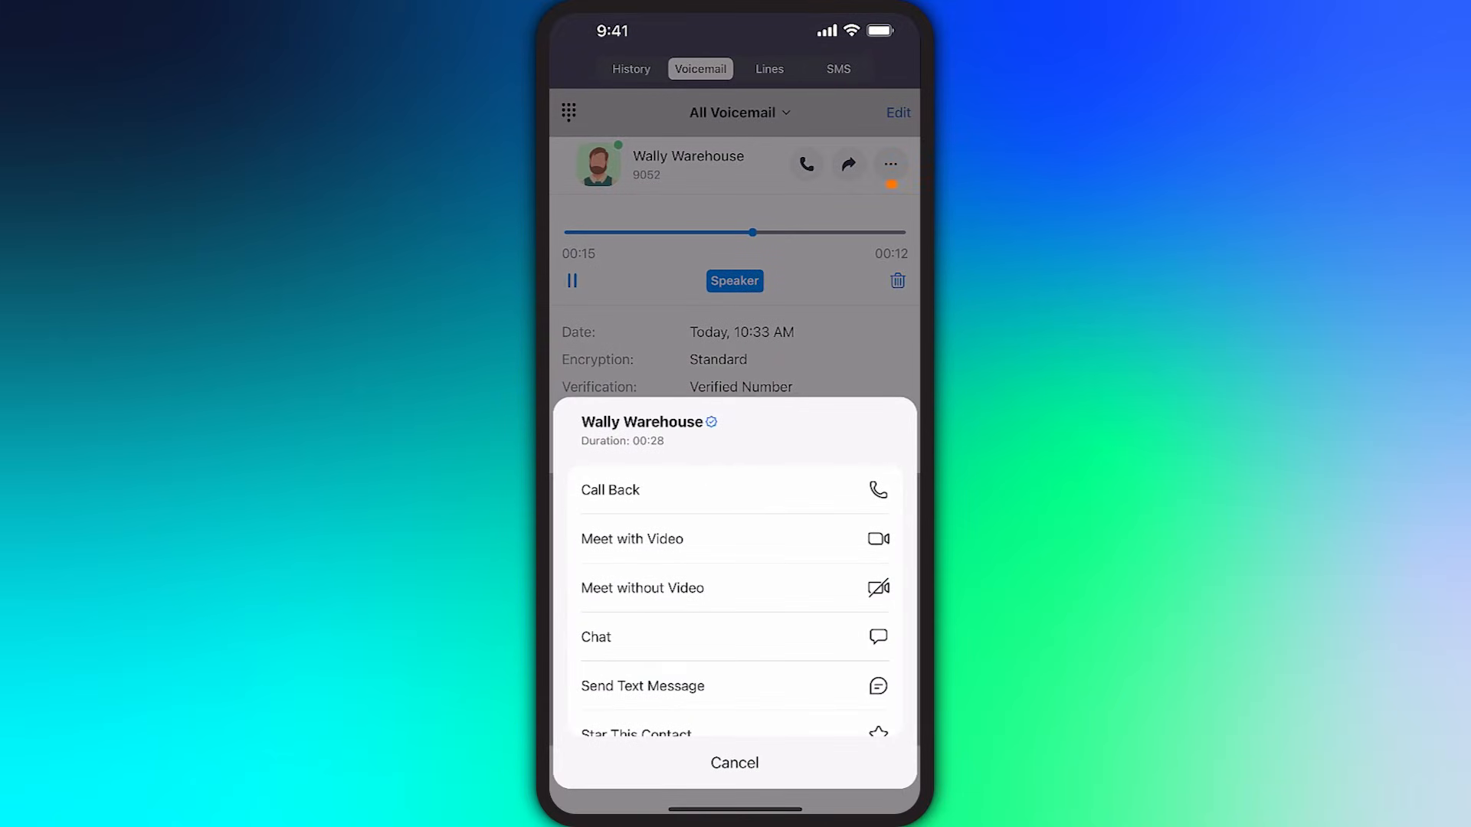
pyautogui.click(734, 763)
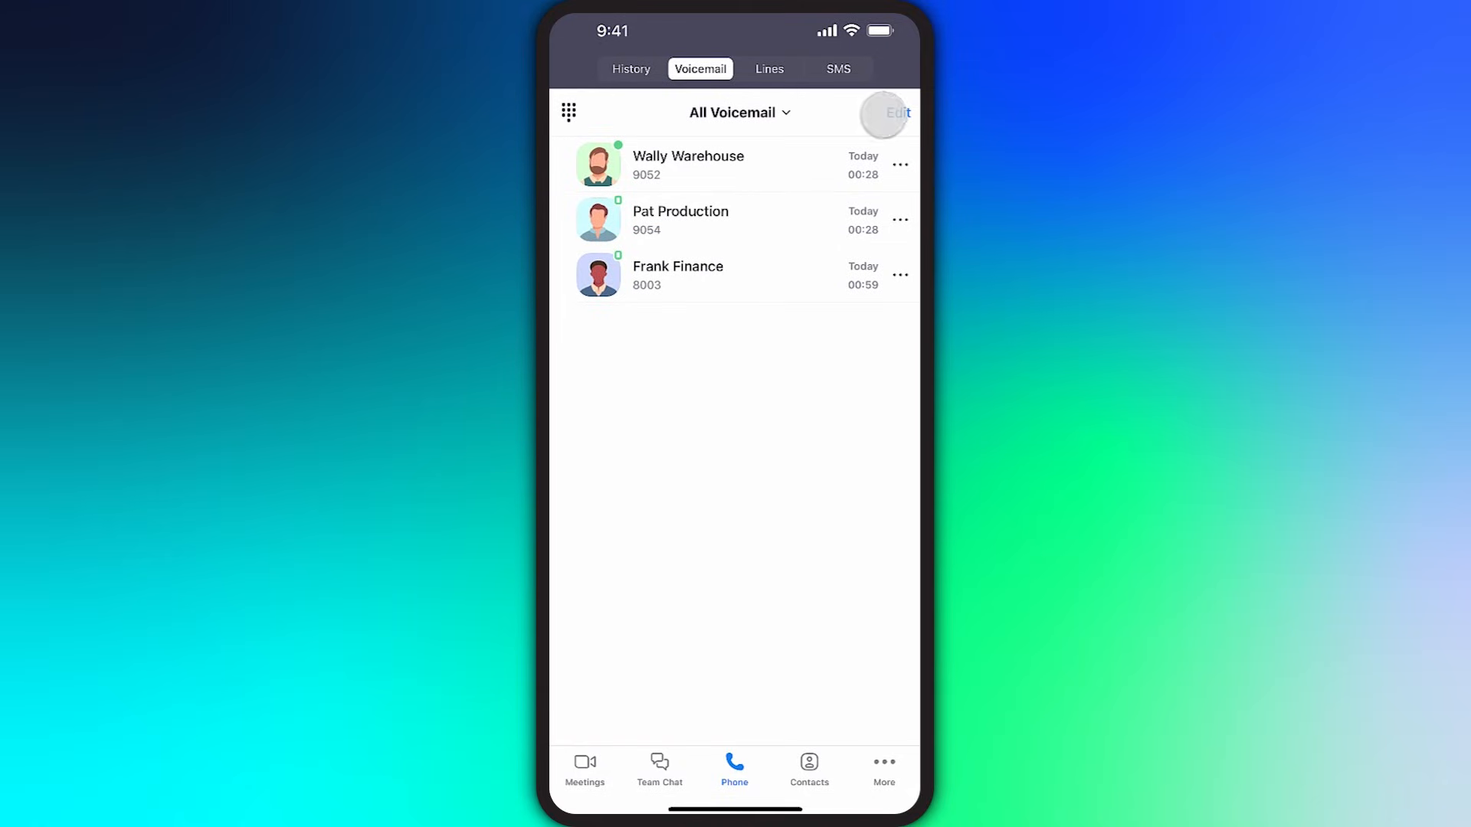
pyautogui.click(896, 111)
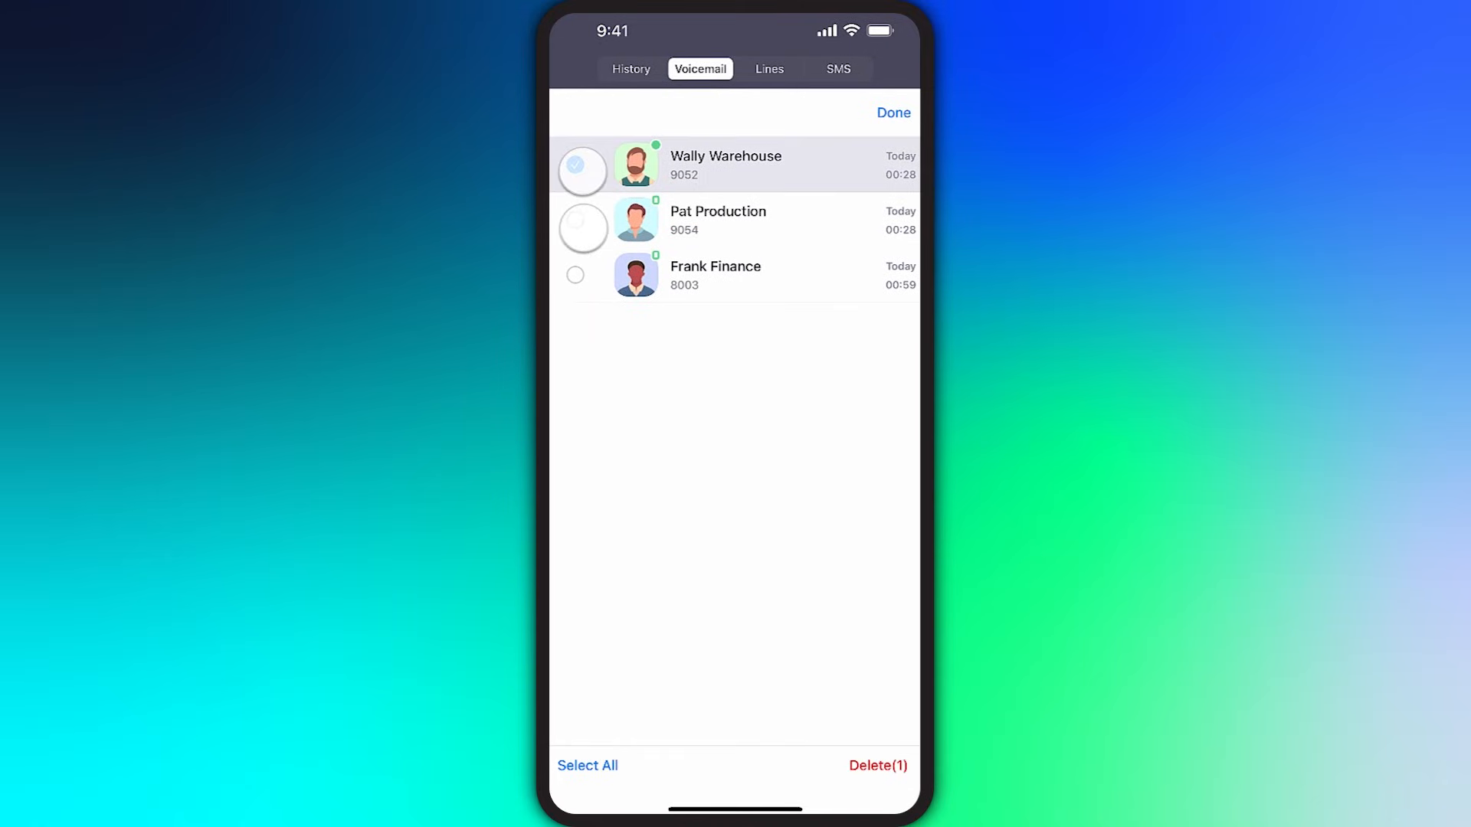
pyautogui.click(574, 219)
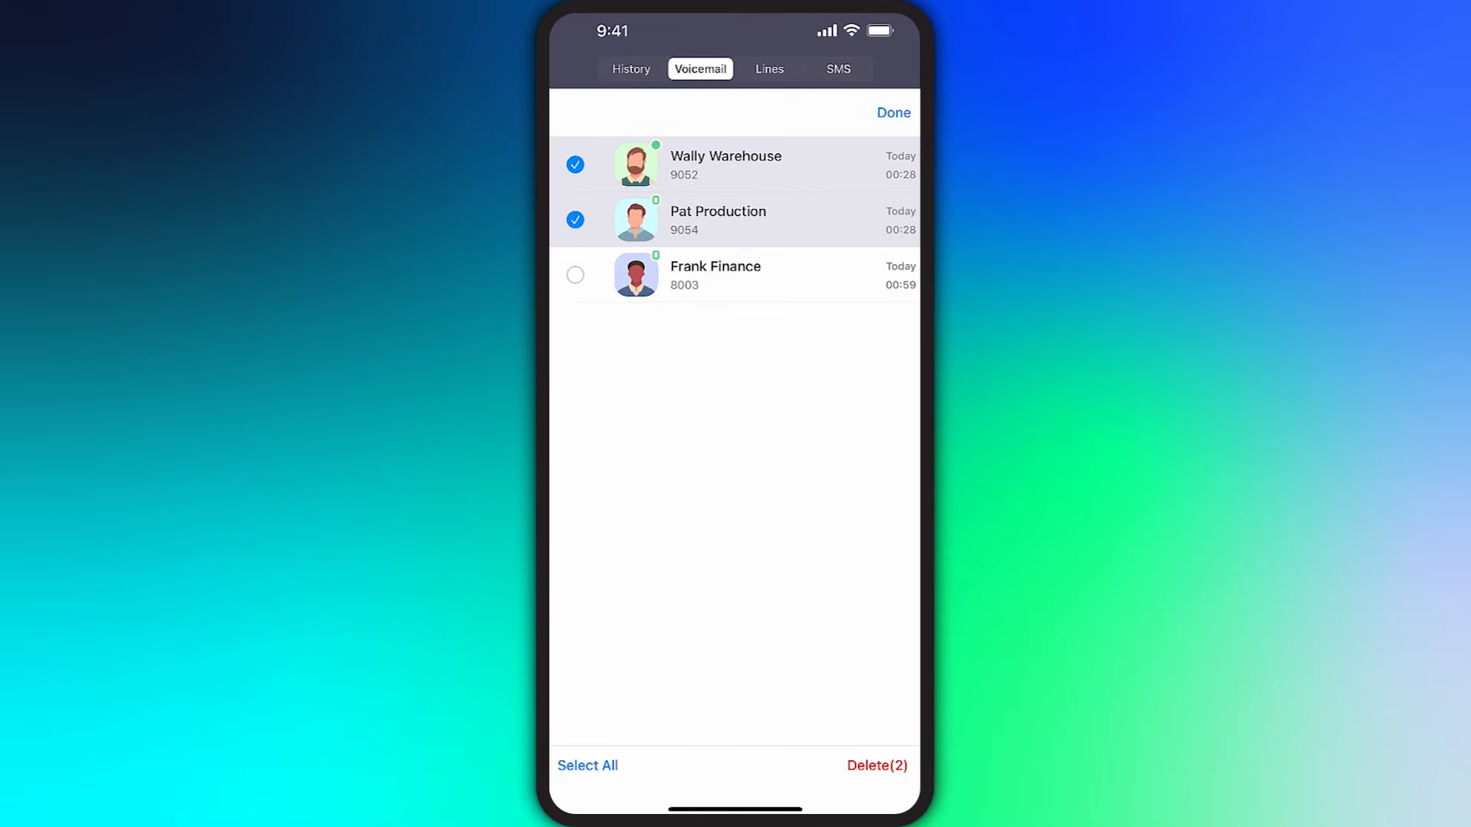
pyautogui.click(892, 112)
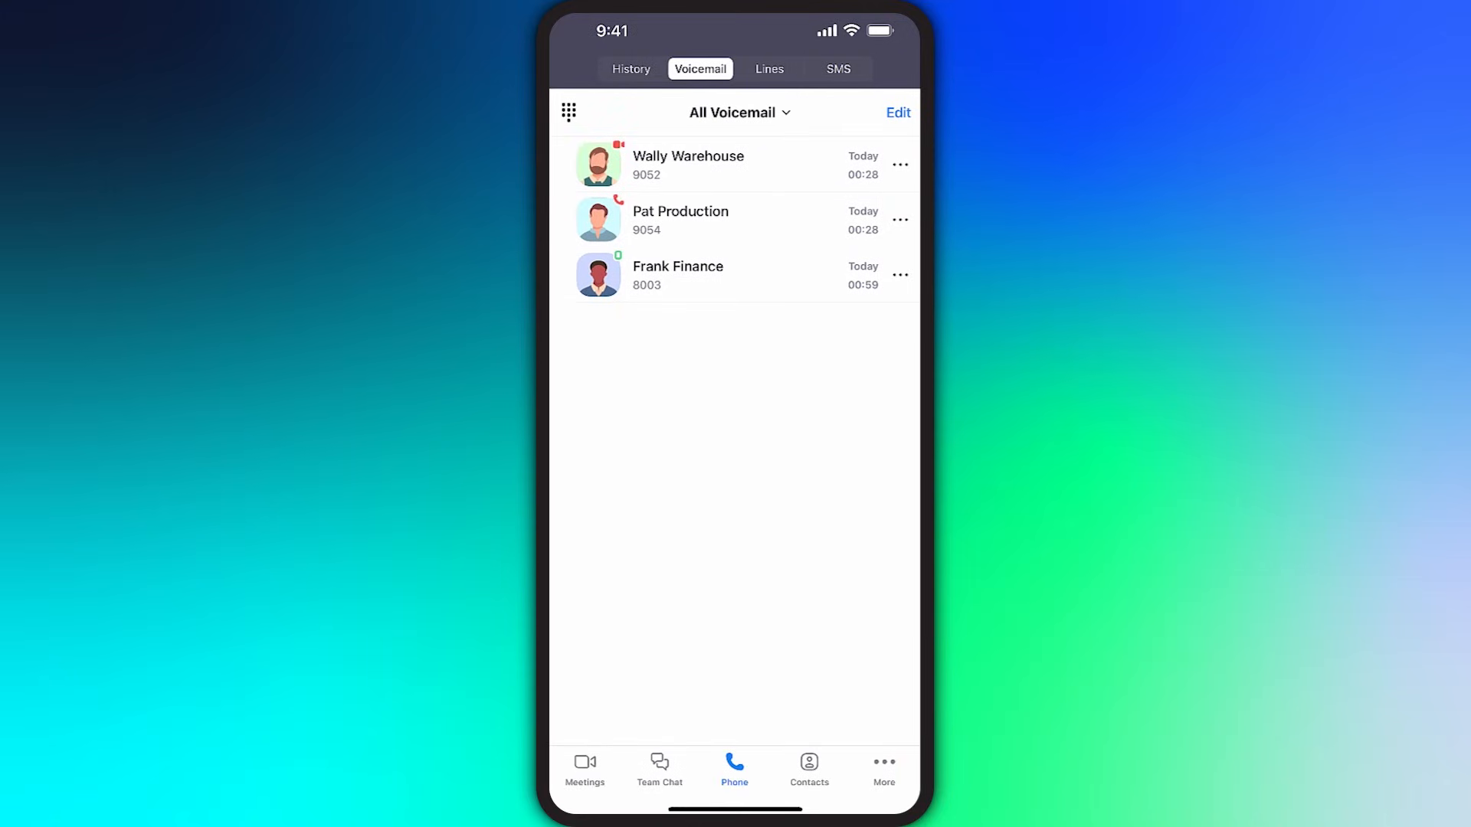
pyautogui.click(769, 69)
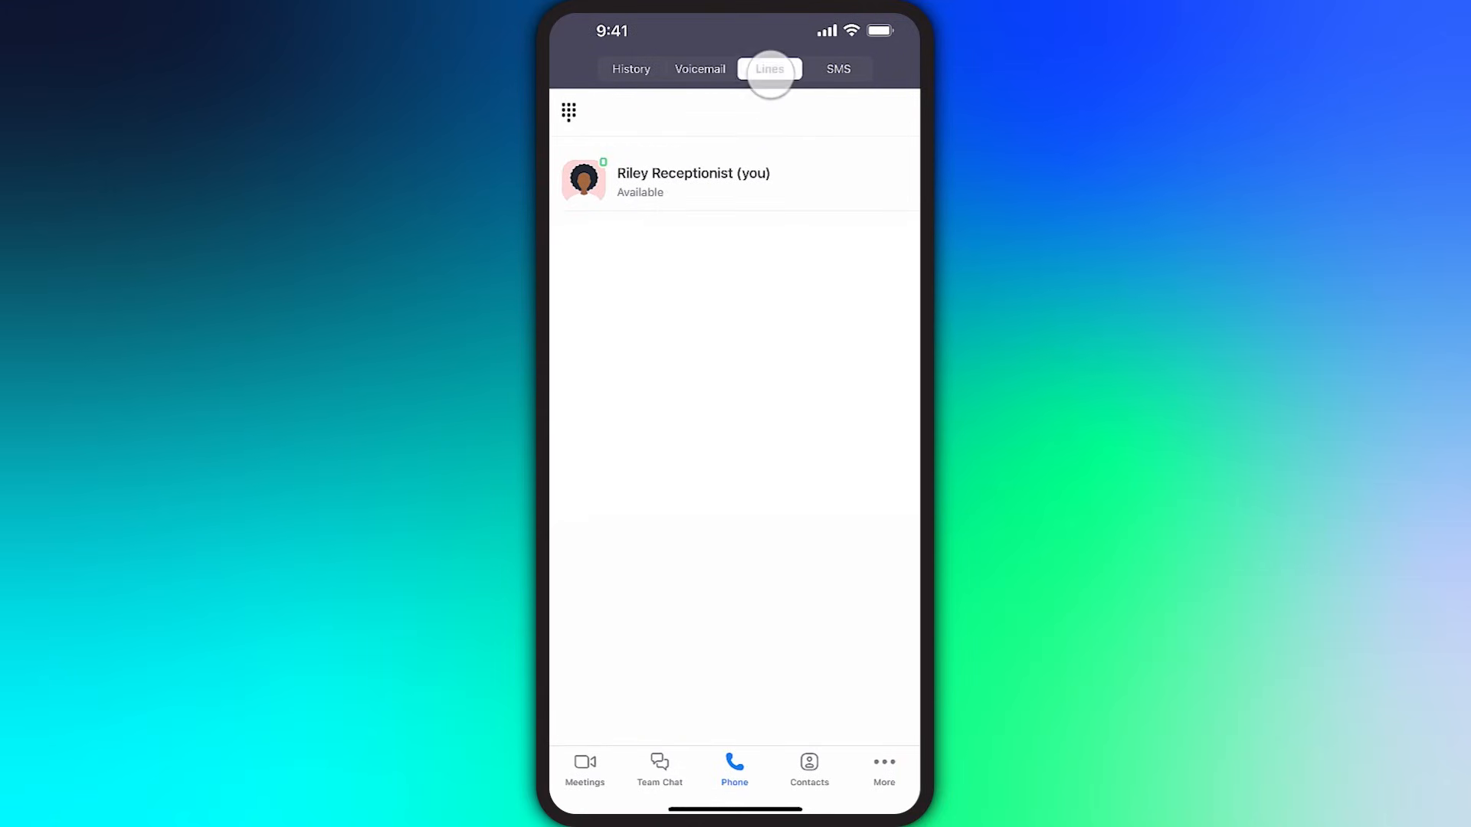
# Review your own line plus the SHARED and MONITORING sections, then move to SMS
pyautogui.click(769, 69)
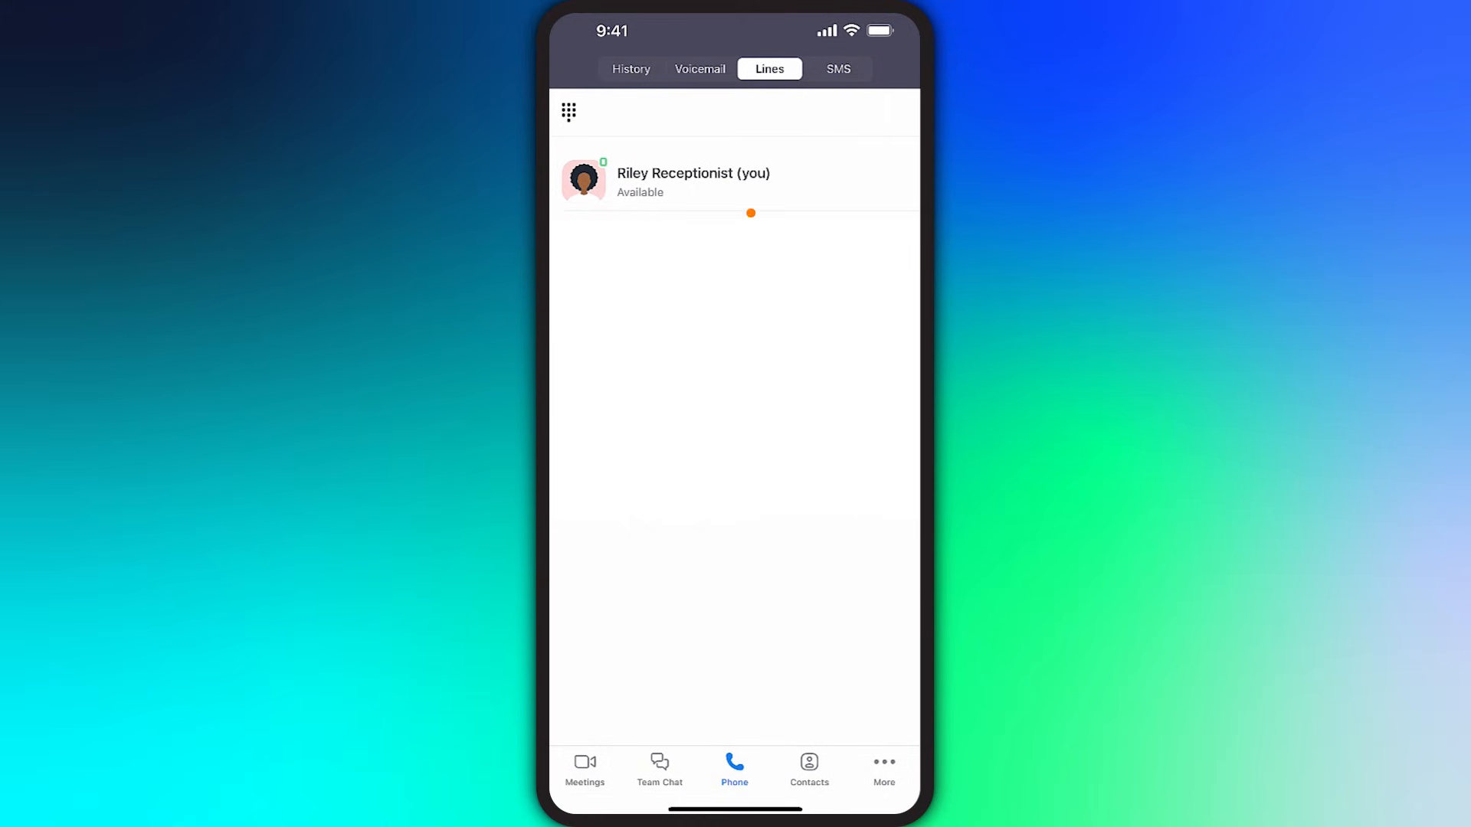
pyautogui.click(734, 181)
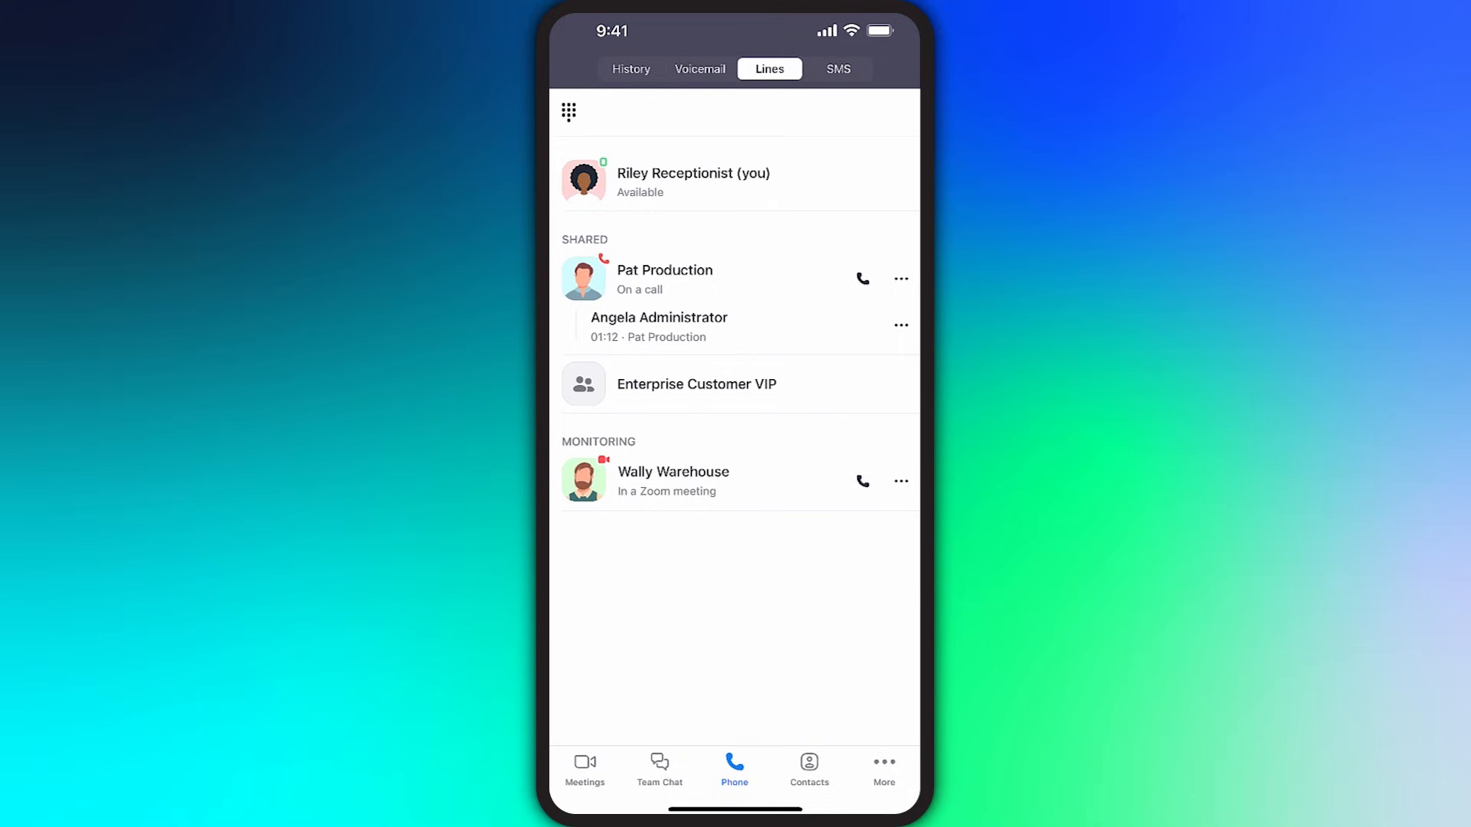
pyautogui.click(837, 69)
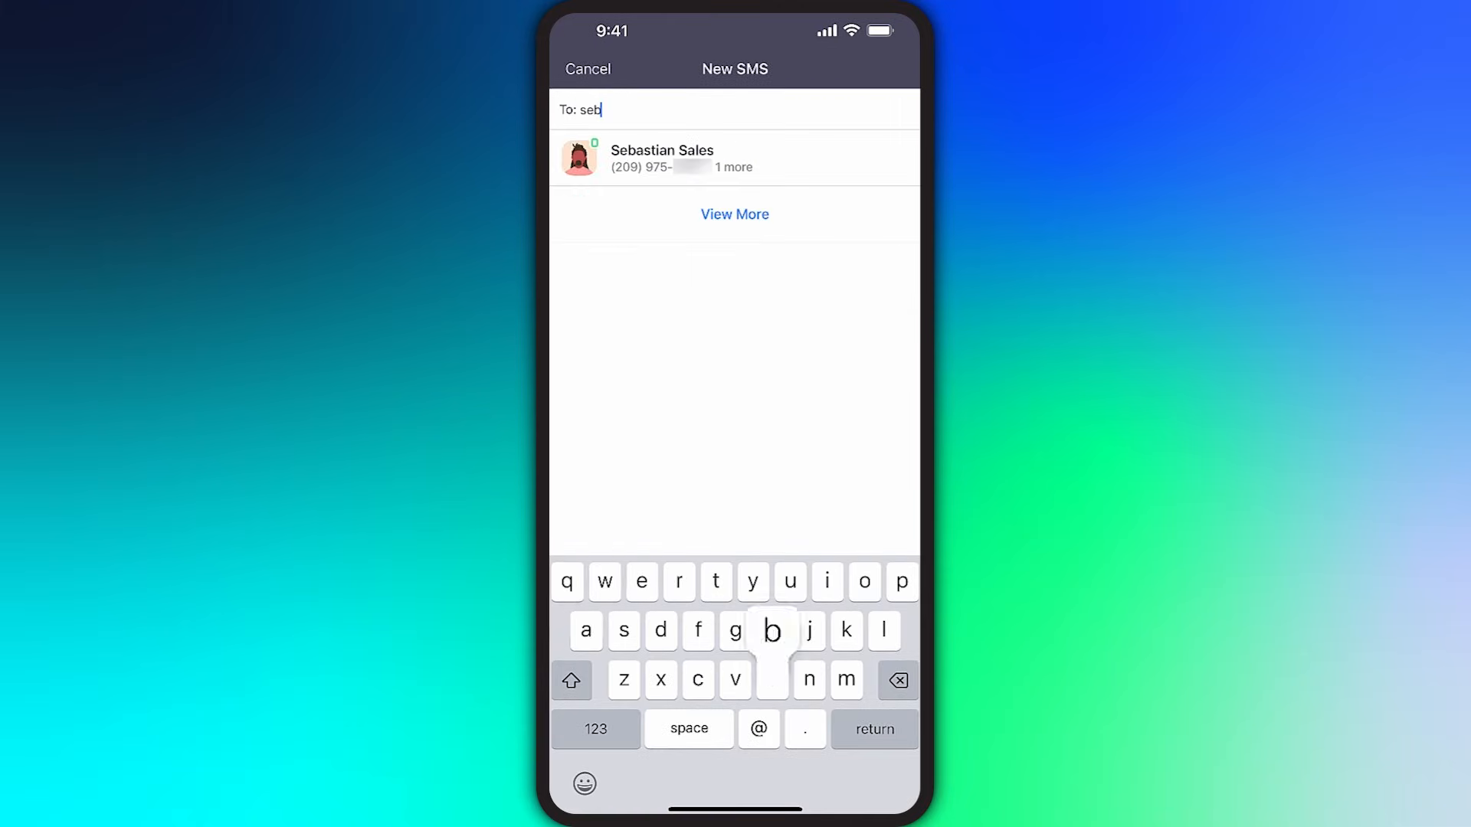
# Send Sebastian Sales a karaoke-night text, see his reply and go back to conversations
pyautogui.write('advice?')
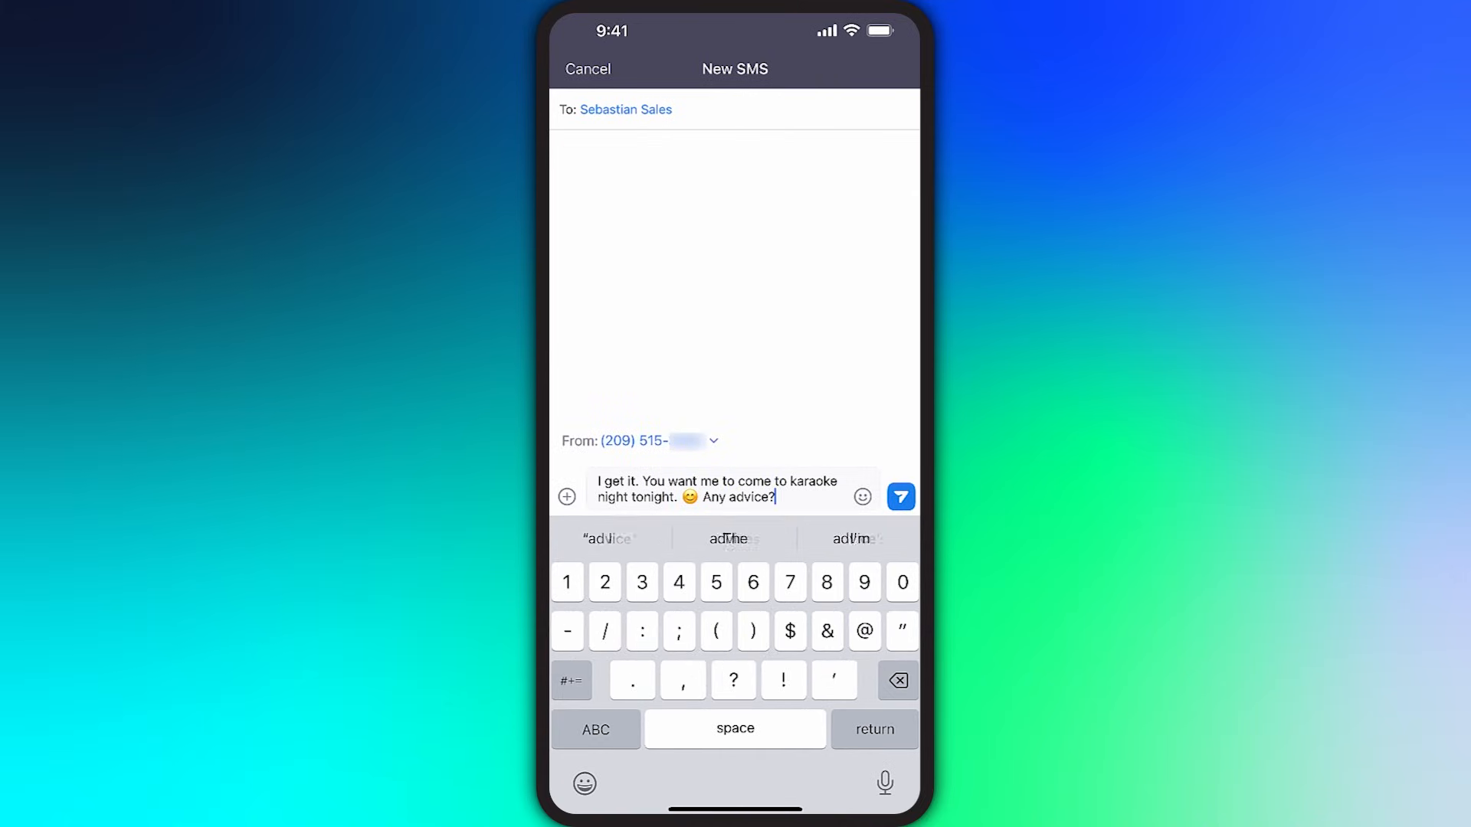
pyautogui.click(898, 497)
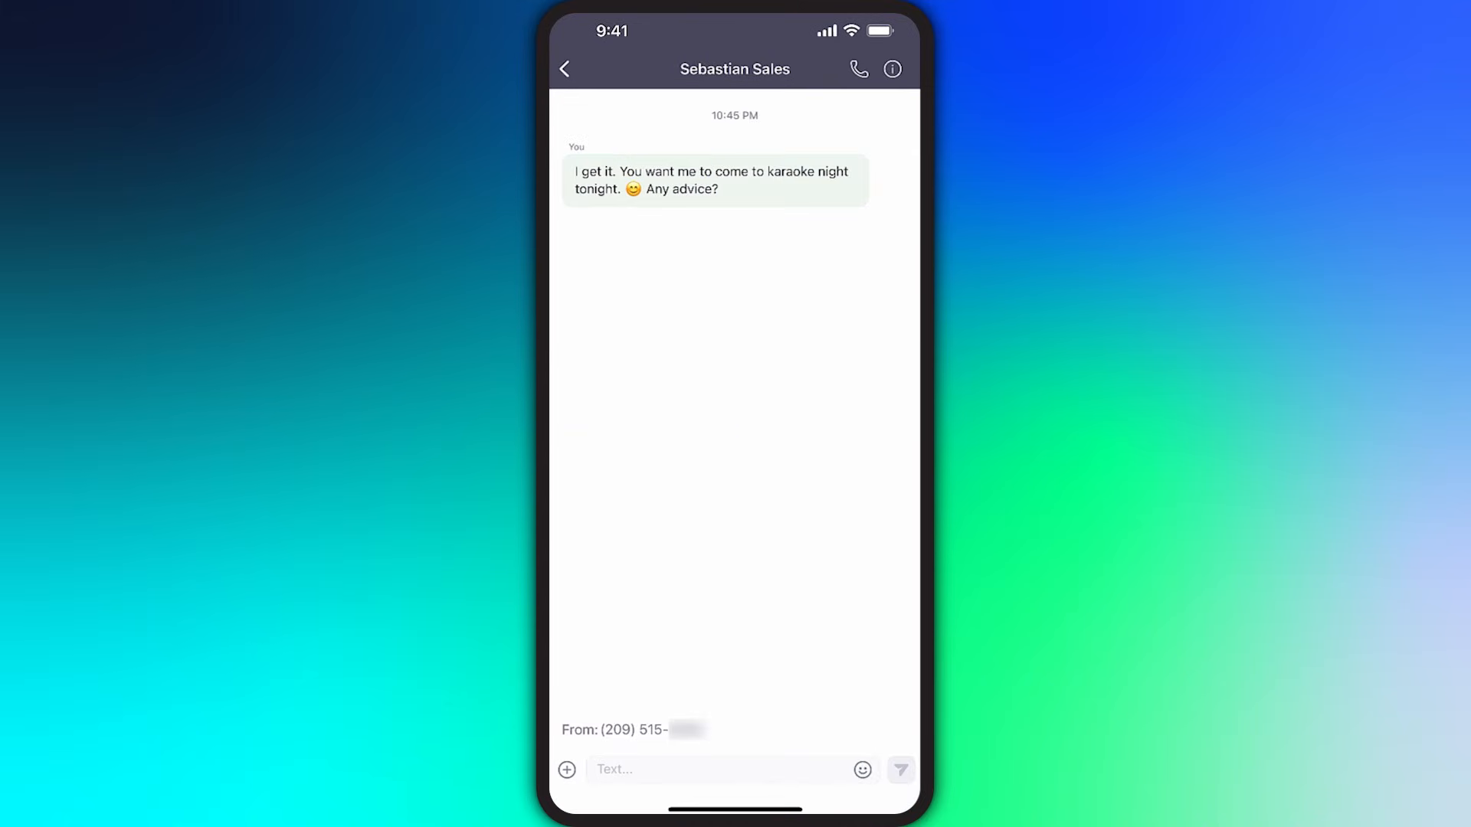
pyautogui.click(641, 729)
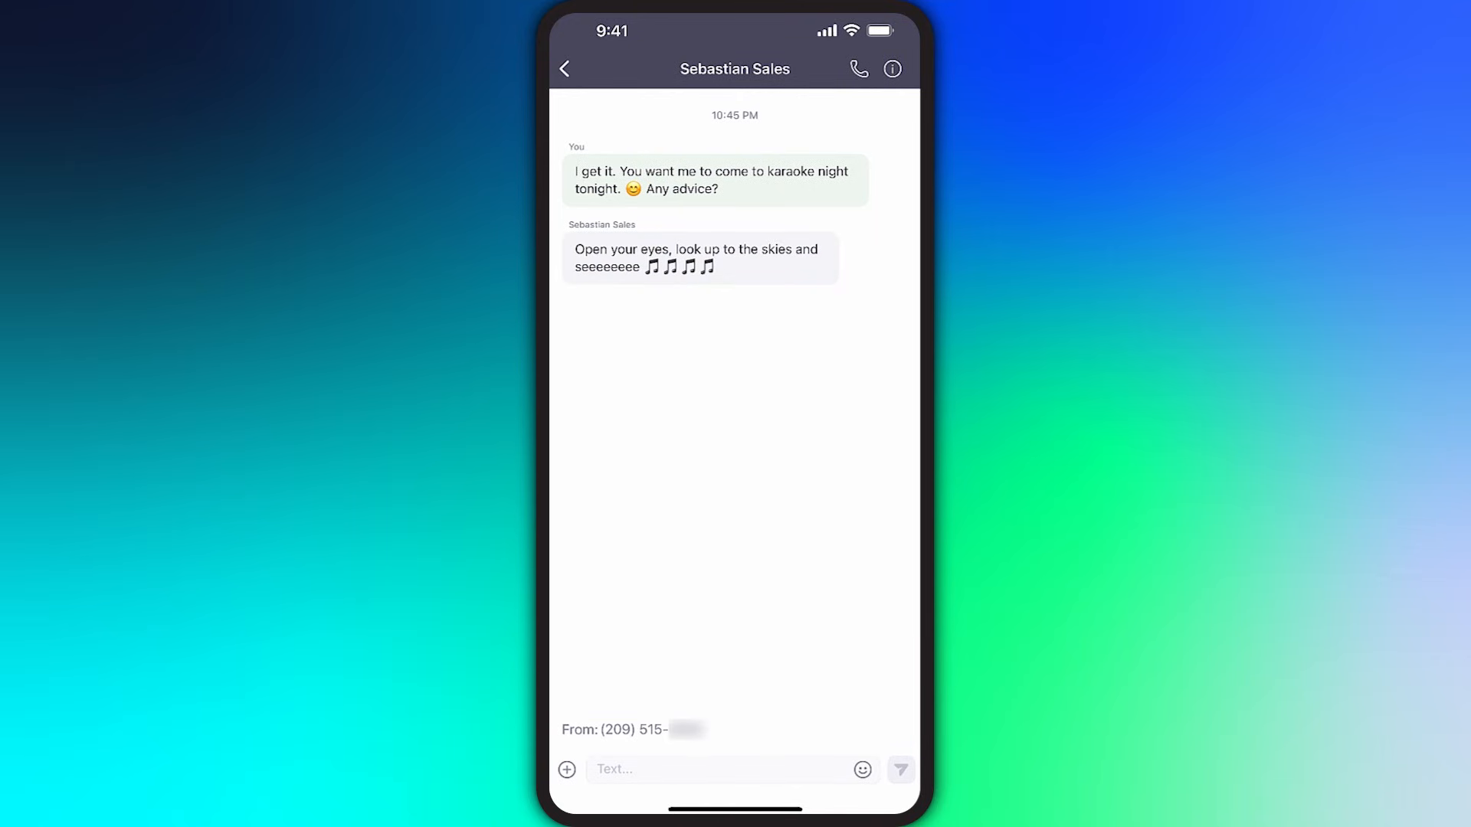
pyautogui.click(564, 69)
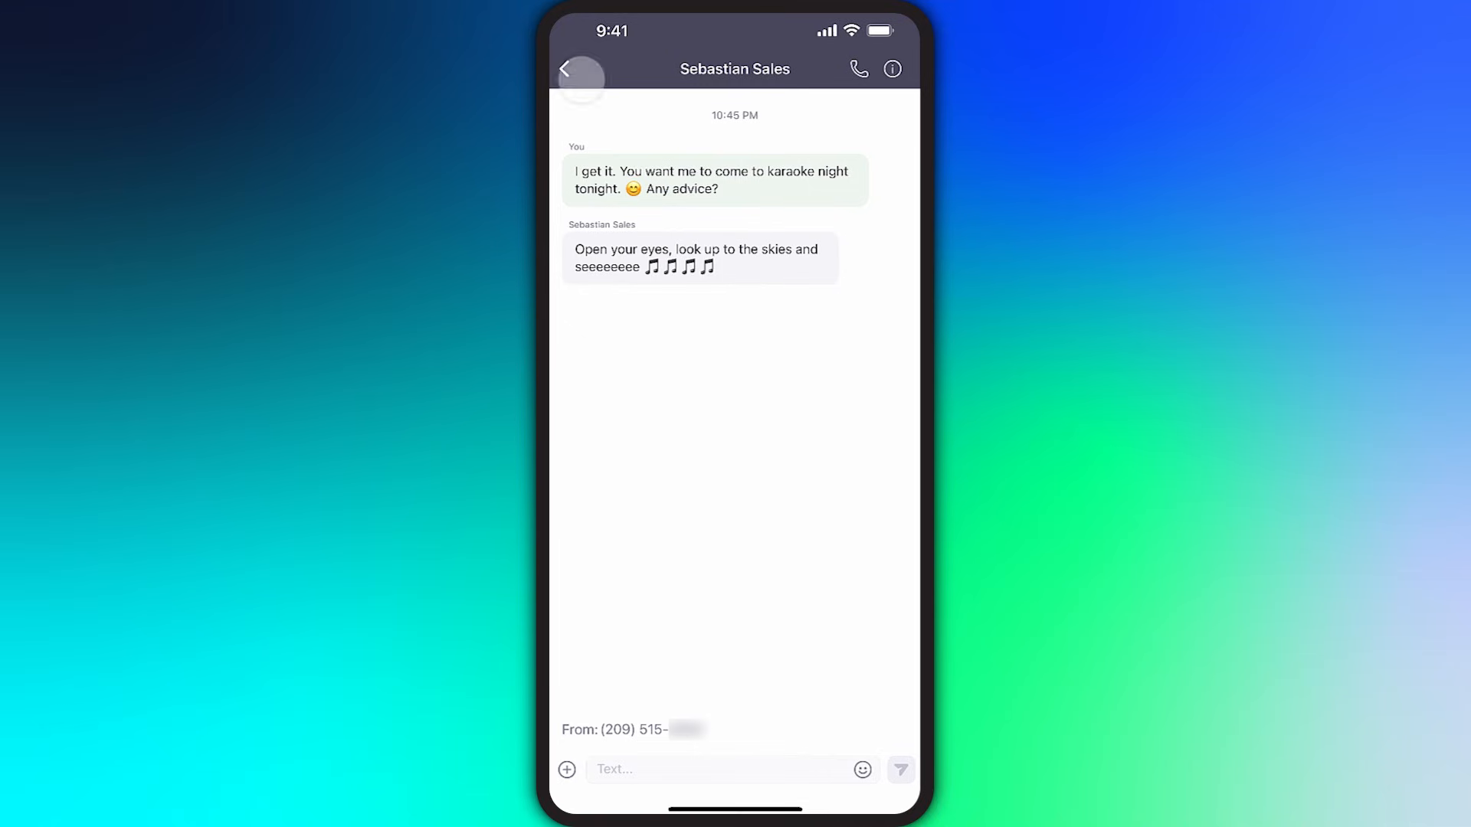
pyautogui.click(564, 69)
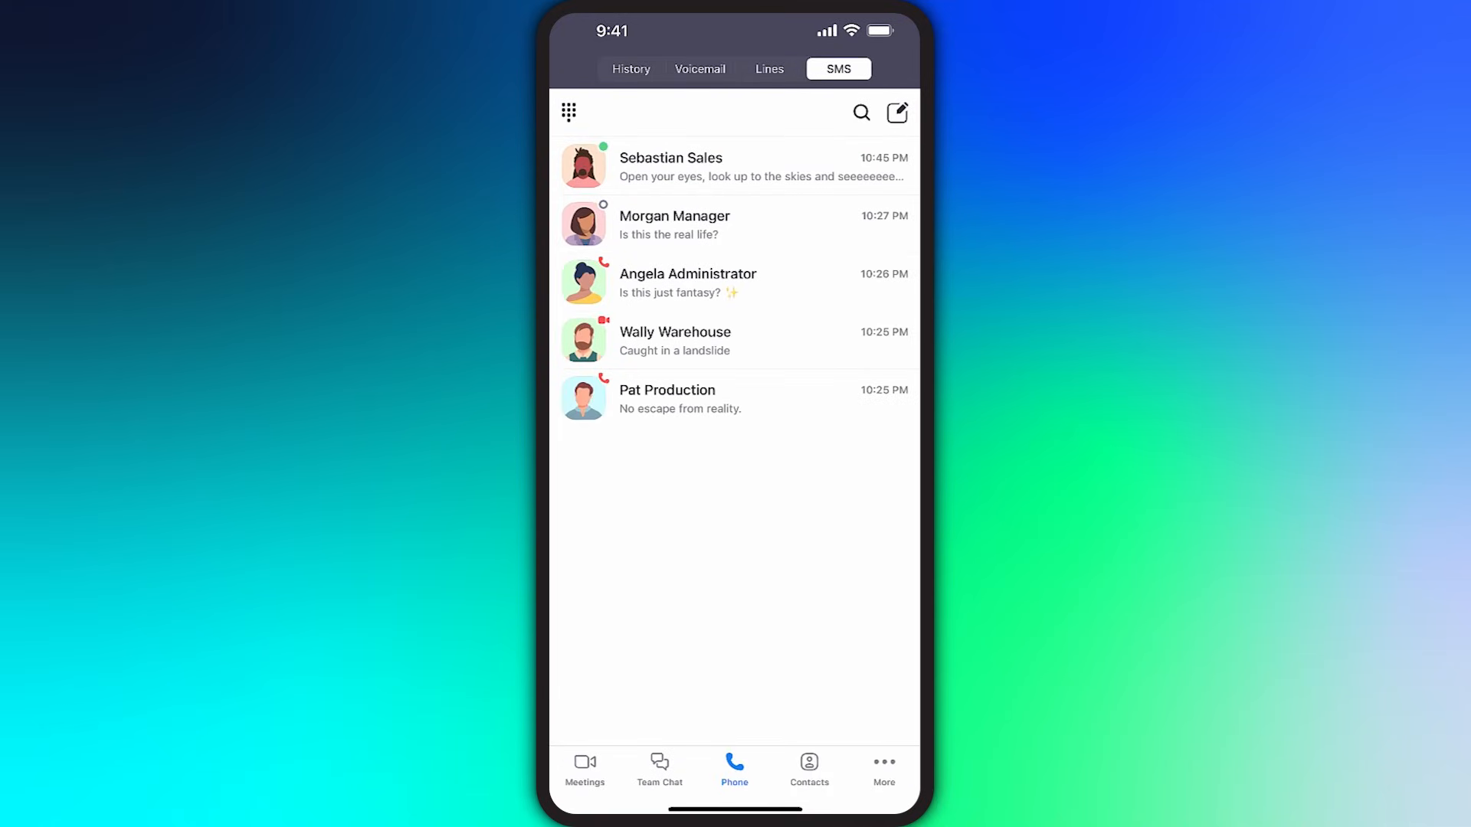
pyautogui.click(882, 769)
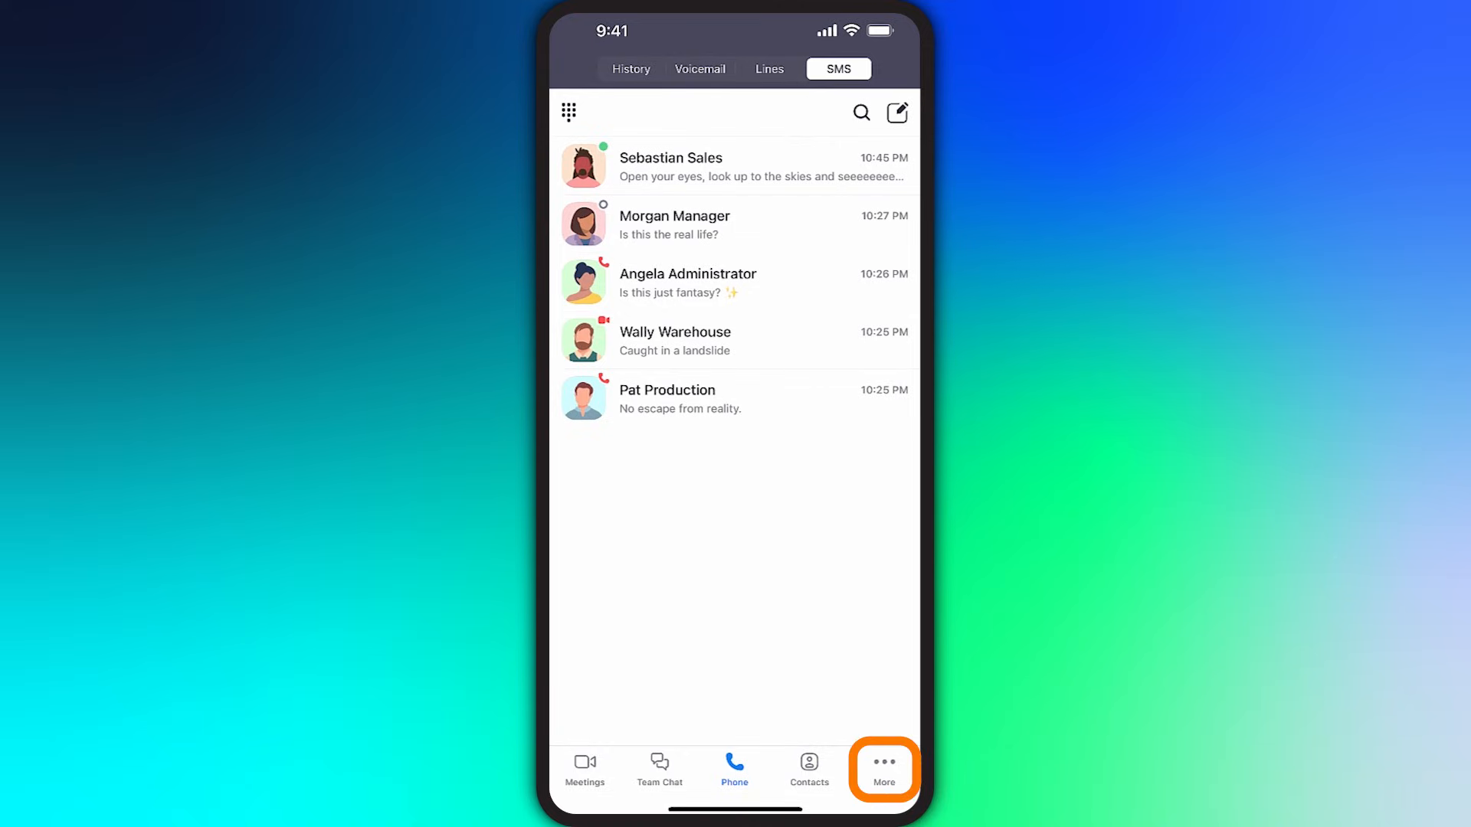
# Review Phone settings for local calling, forwarding and shared calls from More > Settings
pyautogui.click(883, 762)
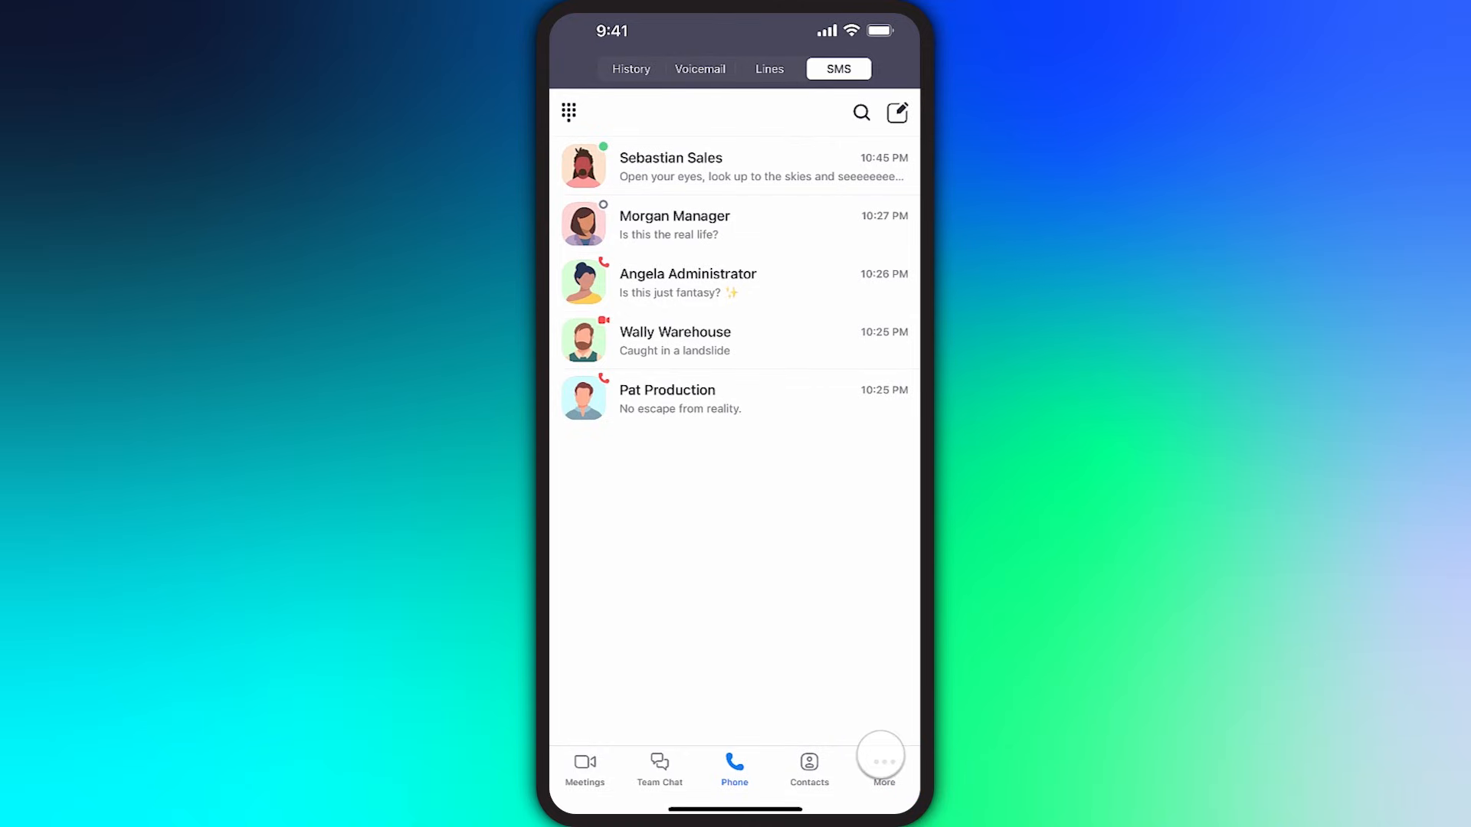
pyautogui.click(880, 763)
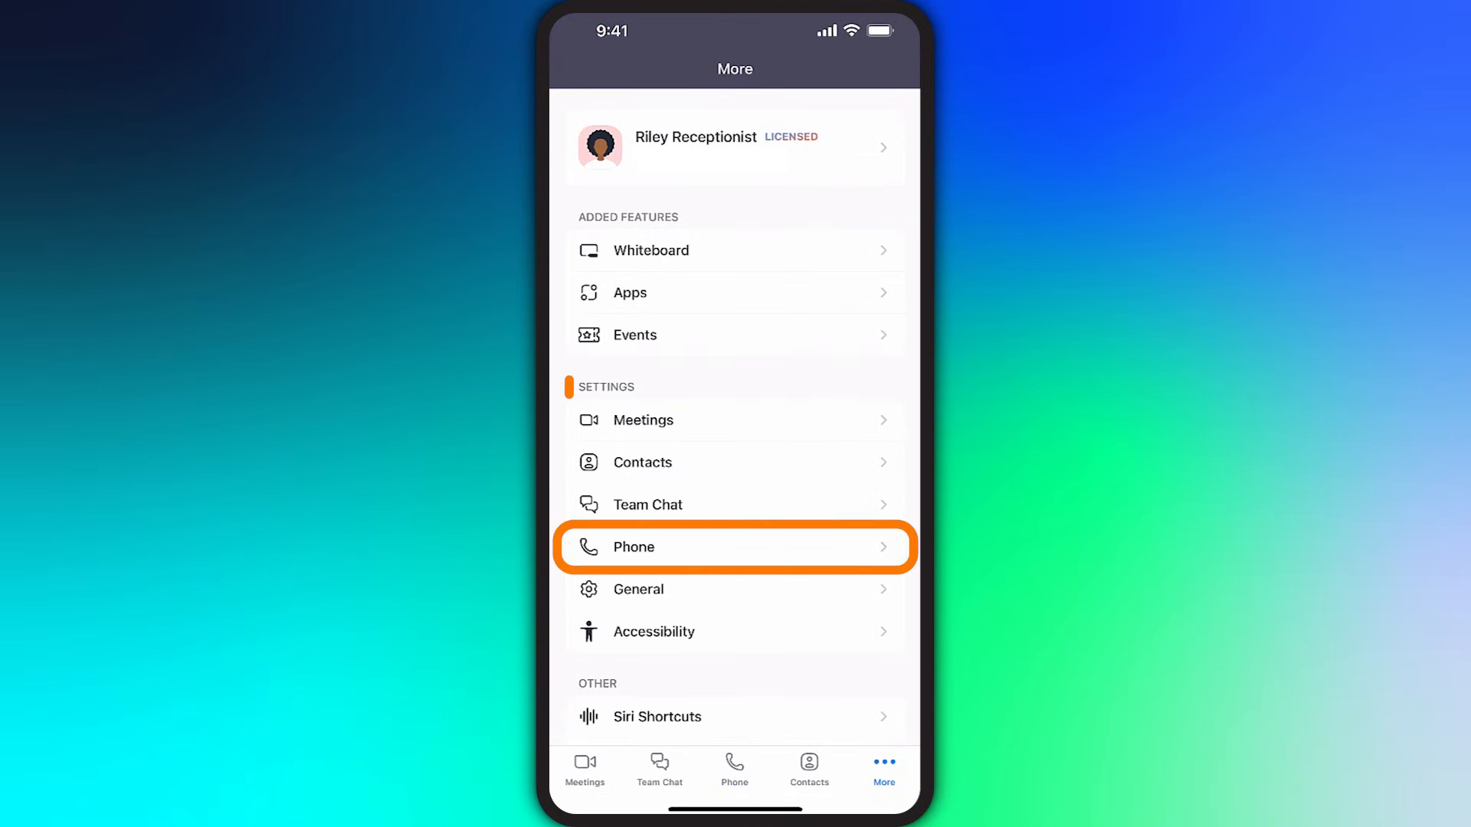
pyautogui.click(734, 547)
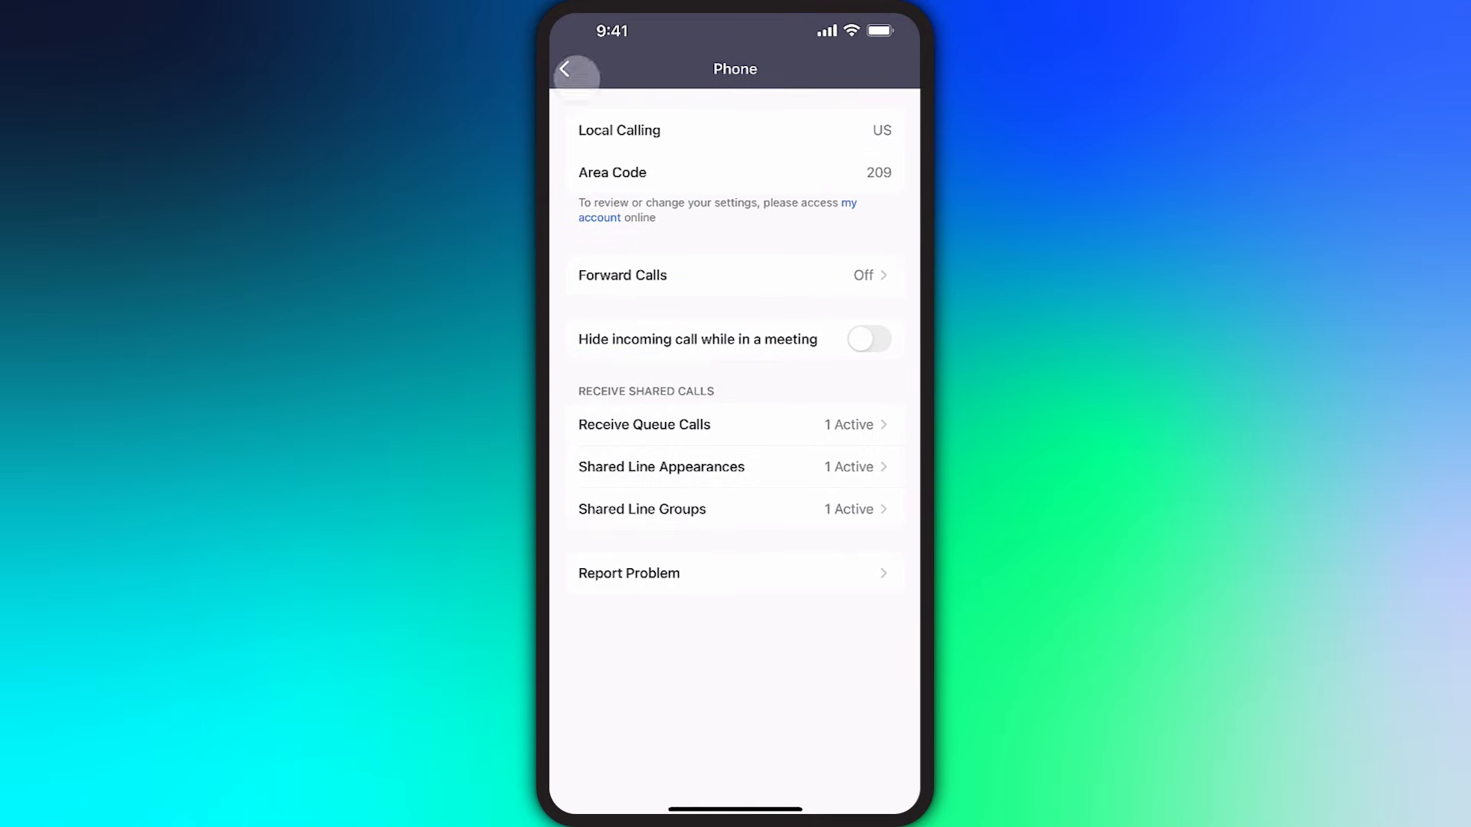
pyautogui.click(566, 69)
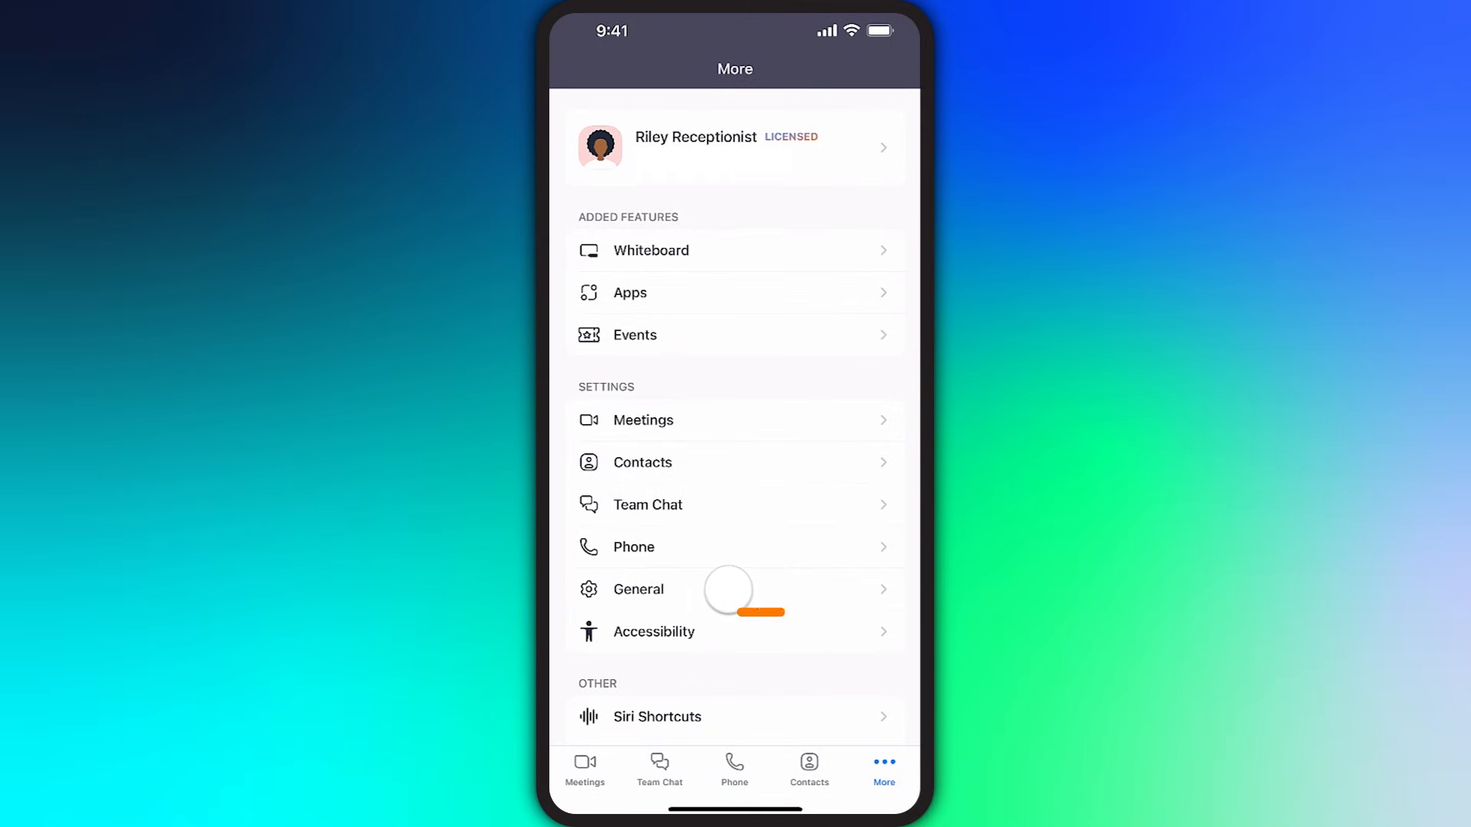
# From General settings, view Ringtones volumes and choose the phone-call ringtone
pyautogui.click(639, 589)
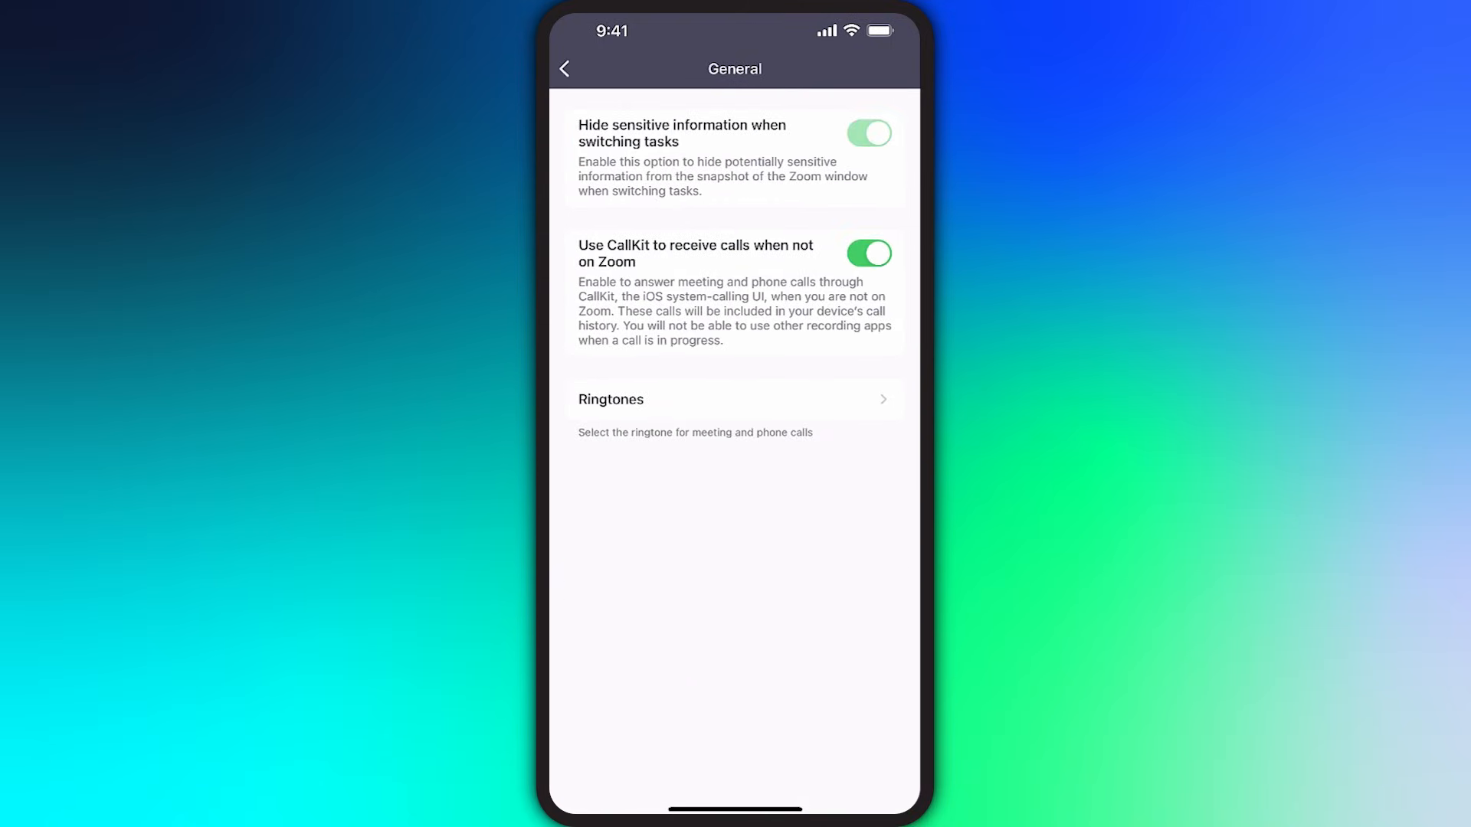
pyautogui.click(729, 404)
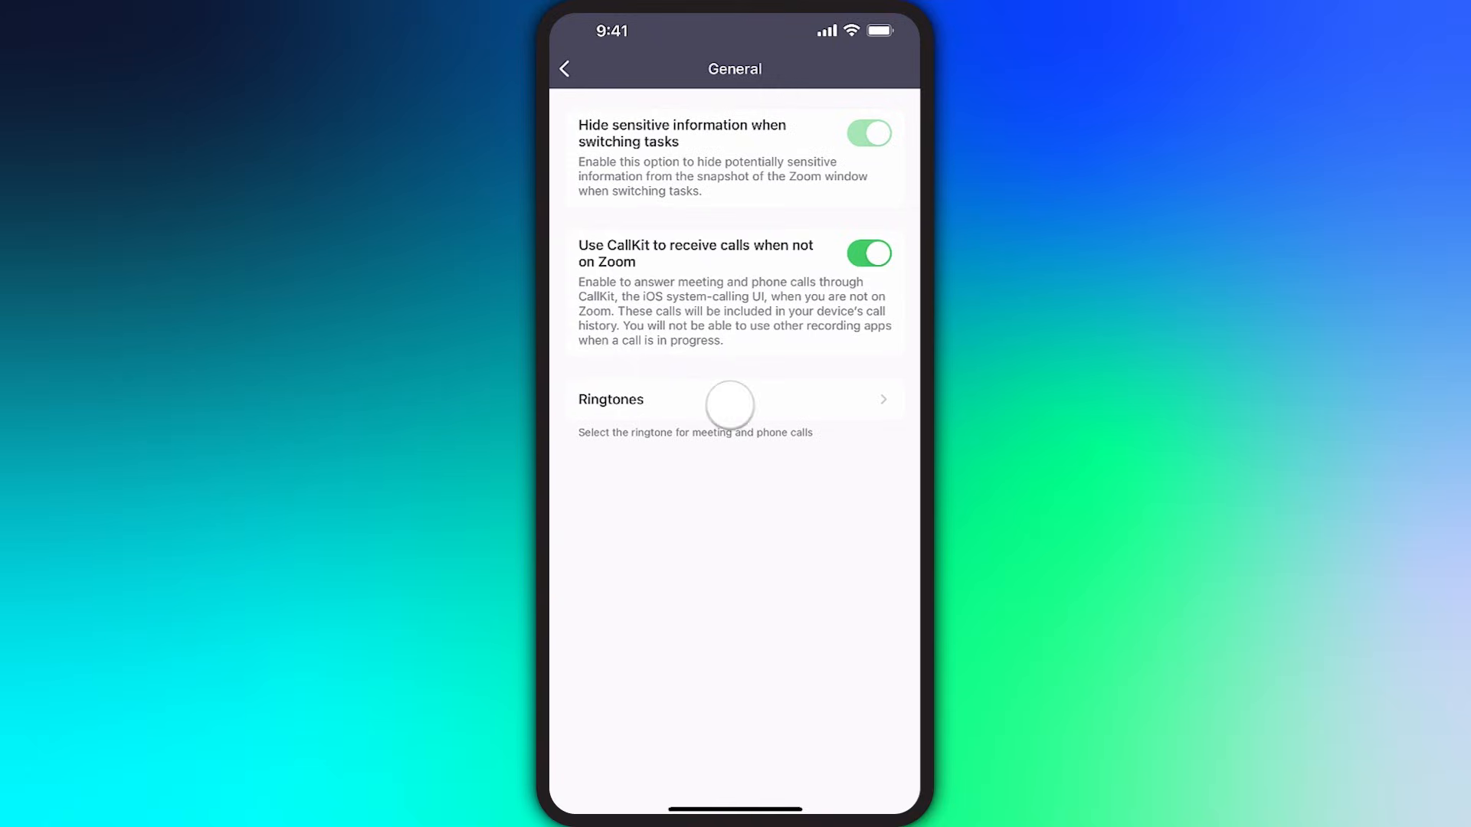
pyautogui.click(730, 400)
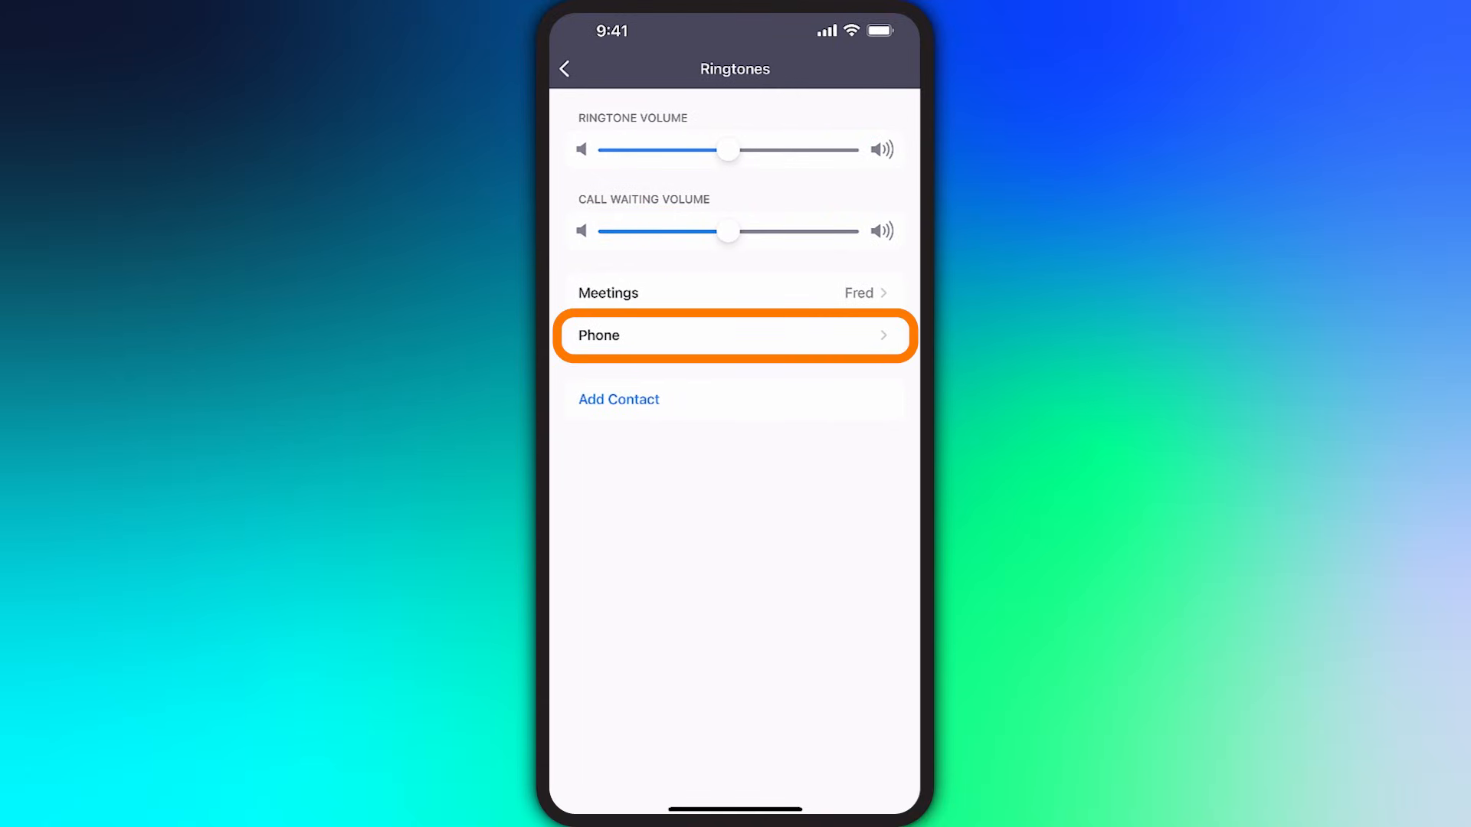
pyautogui.click(734, 336)
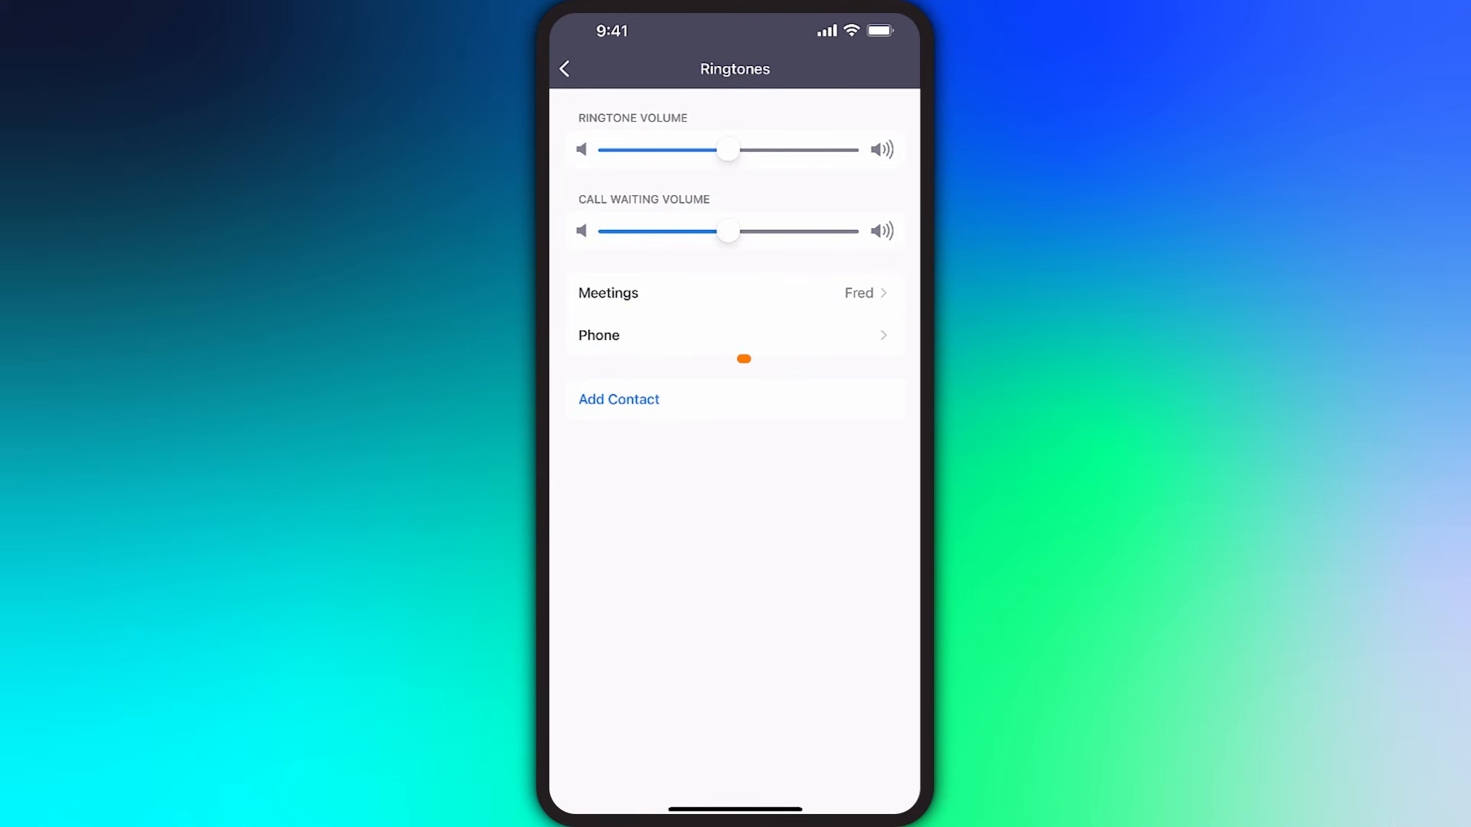